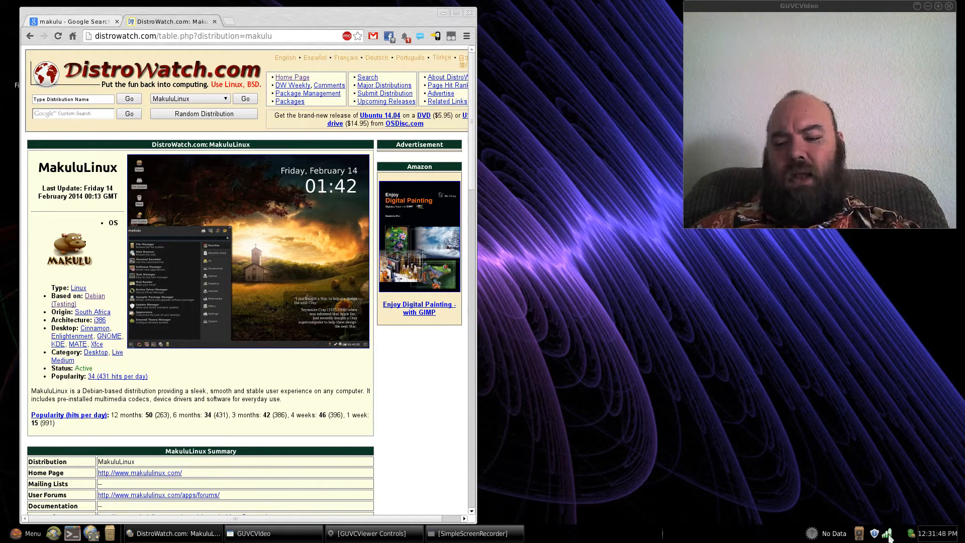
mouse_move(608, 327)
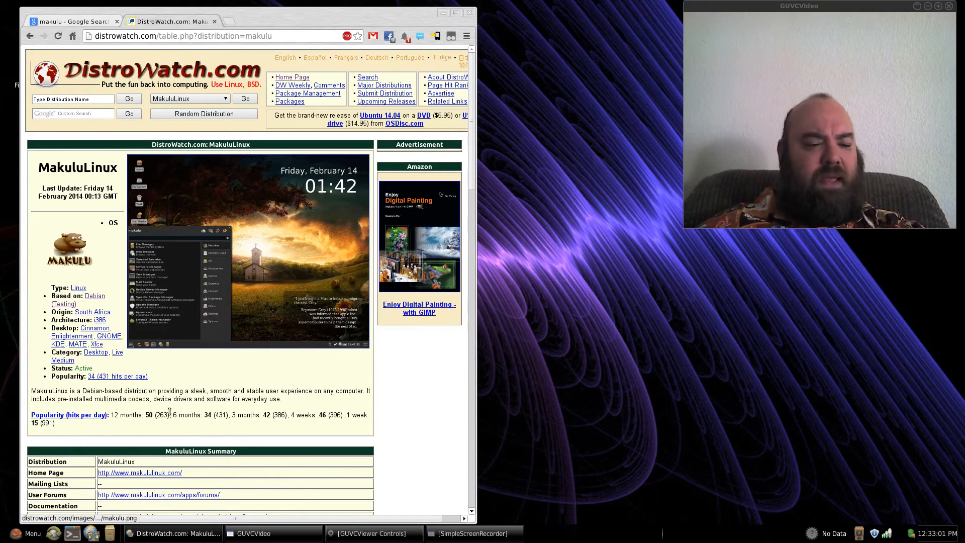
Browse the Whisker Menu's System category down to the Kwin, Locales and Network tools.
left_click(26, 533)
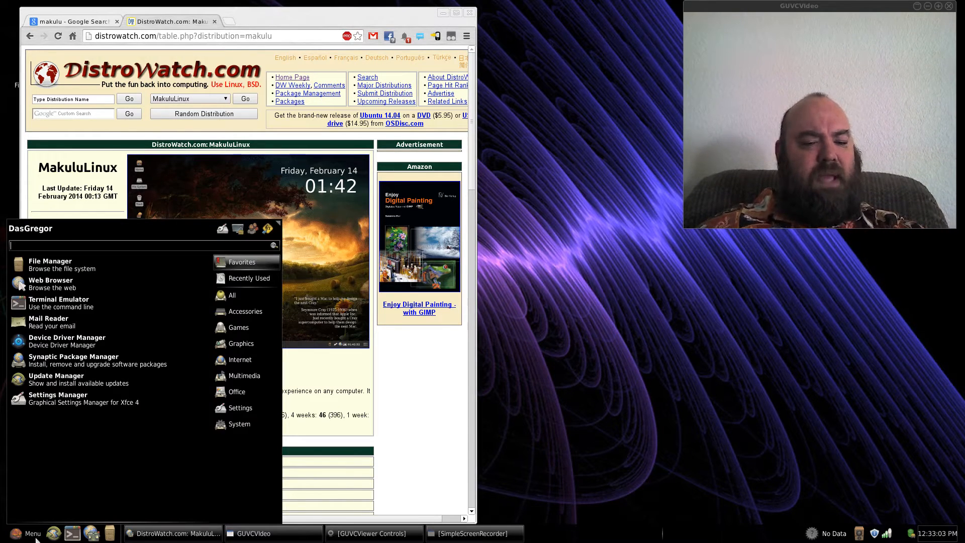
left_click(240, 423)
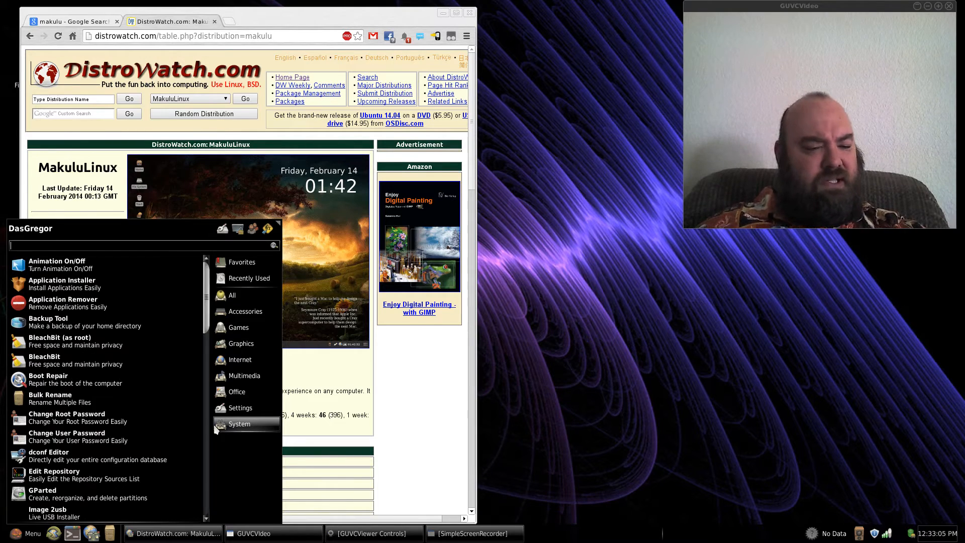
mouse_move(208, 477)
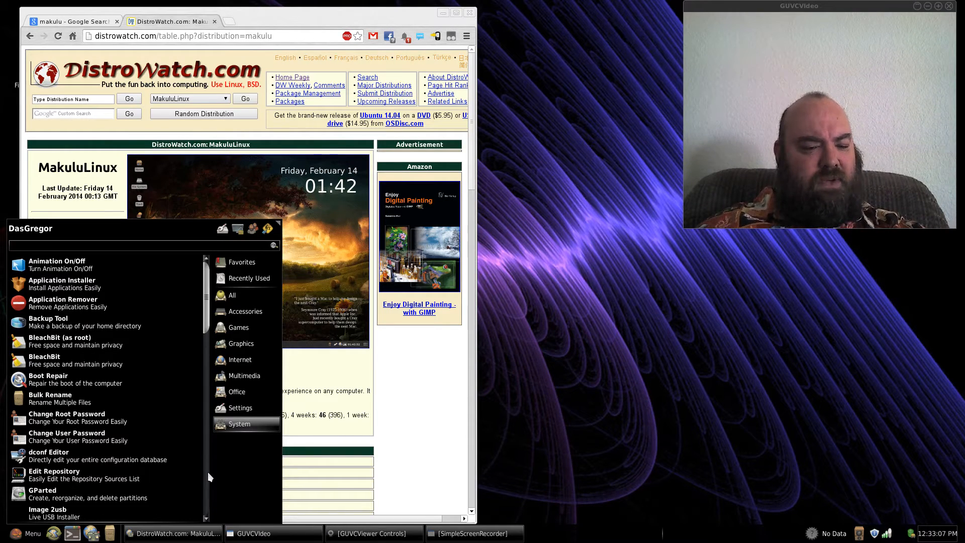
scroll("down", 3)
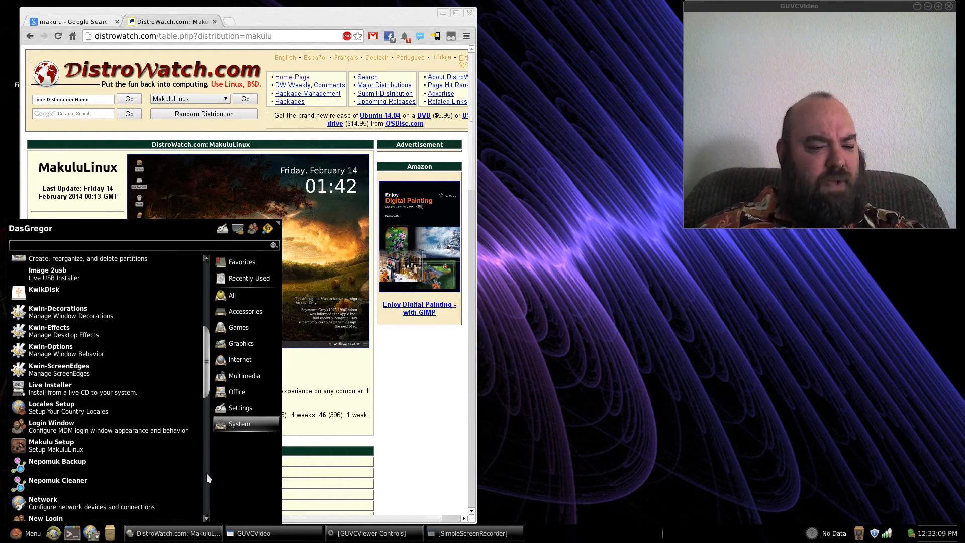
mouse_move(74, 445)
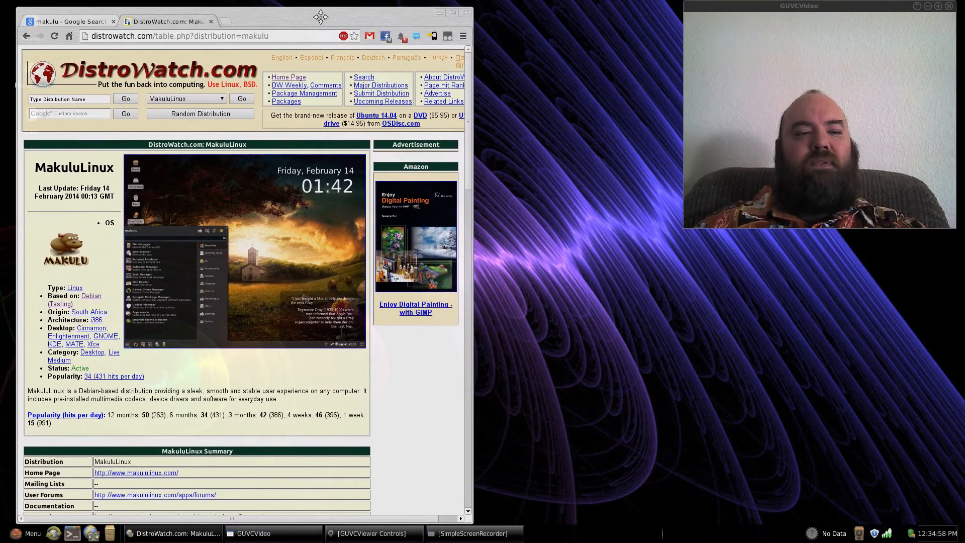
mouse_move(585, 227)
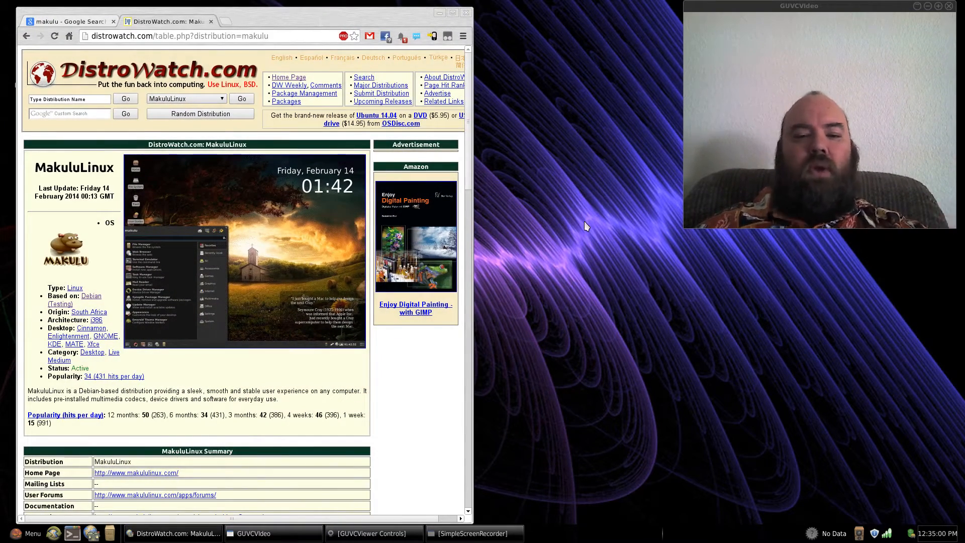
mouse_move(272, 13)
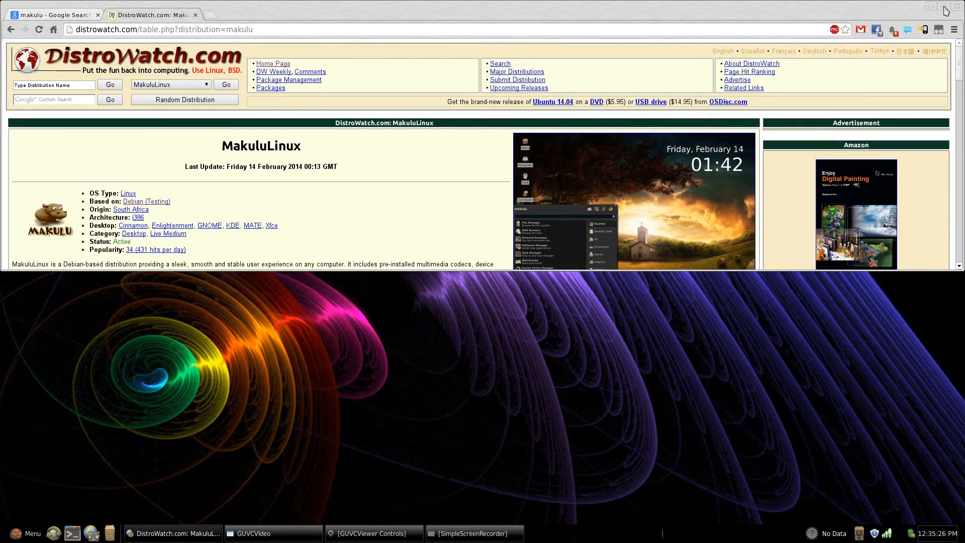
mouse_move(786, 8)
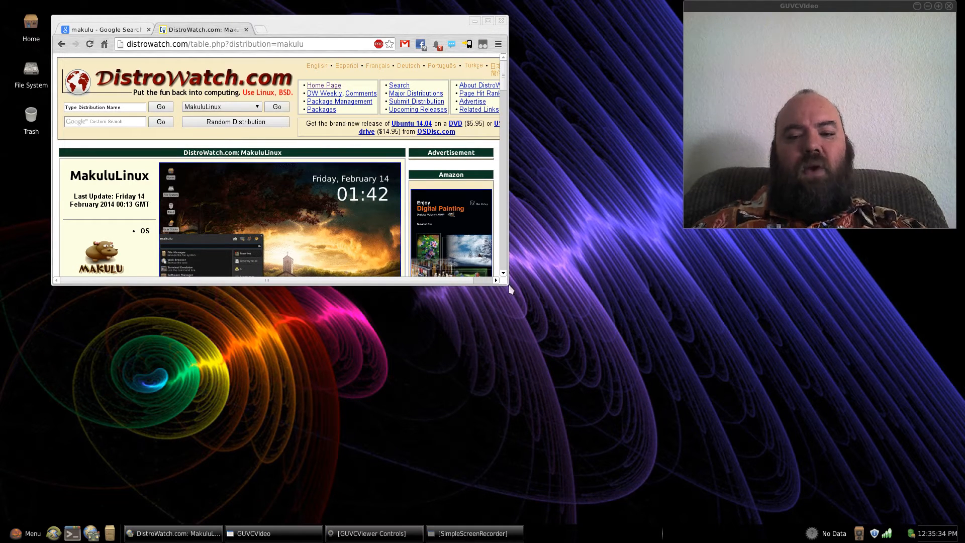
mouse_move(508, 289)
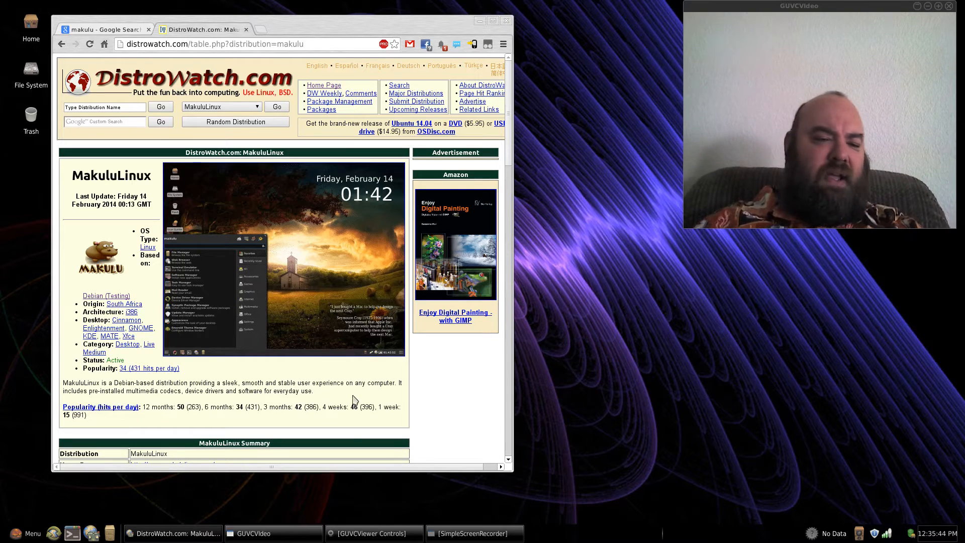
Follow the Home Page link in DistroWatch's summary table to the MakuluLinux website.
scroll("down", 3)
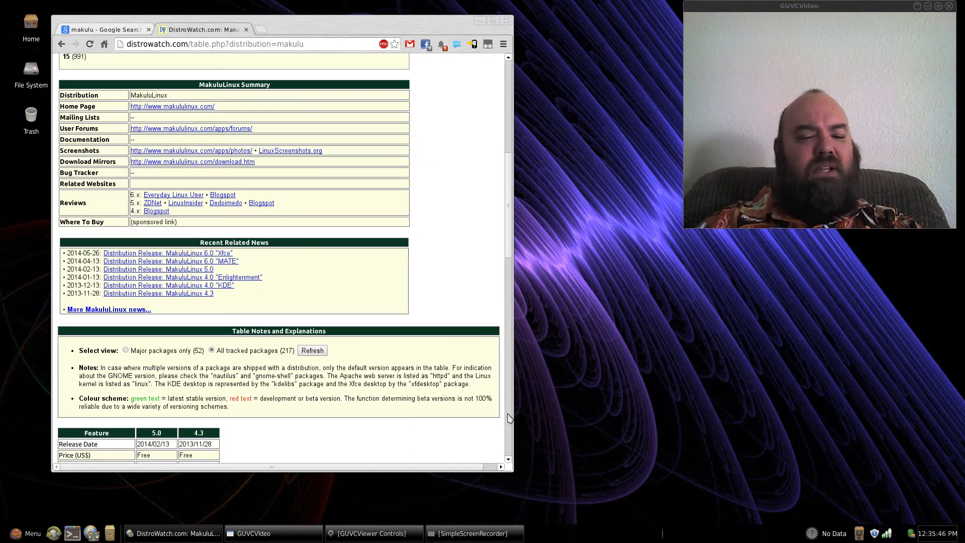
mouse_move(188, 107)
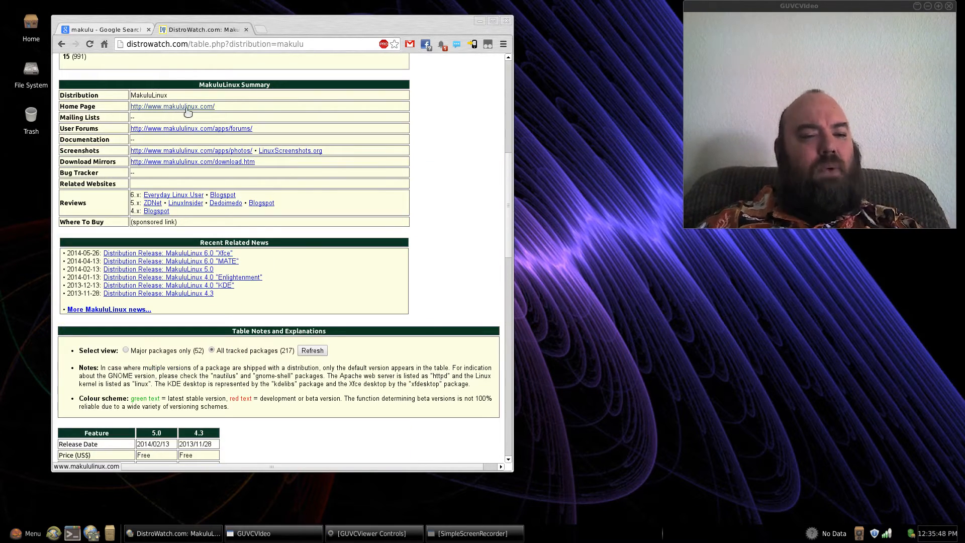
left_click(172, 105)
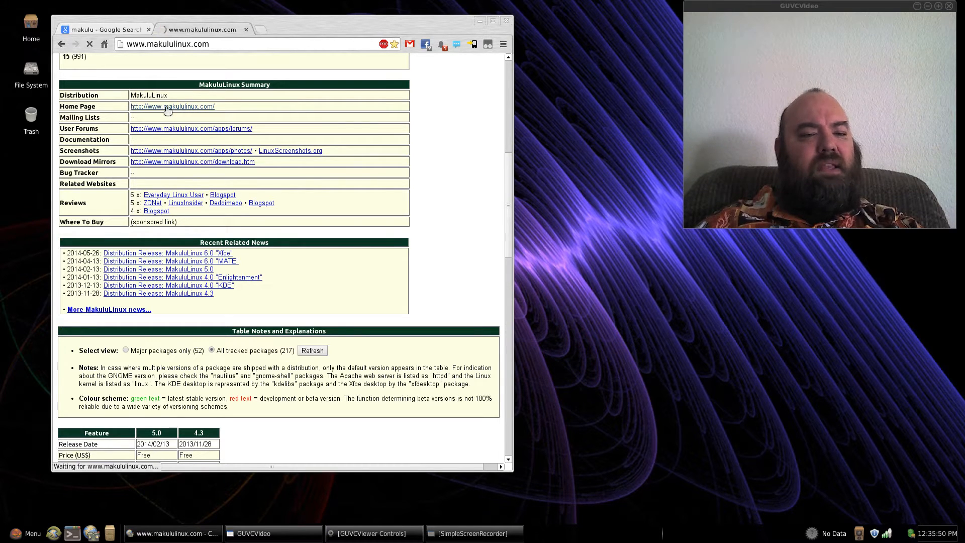
left_click(172, 106)
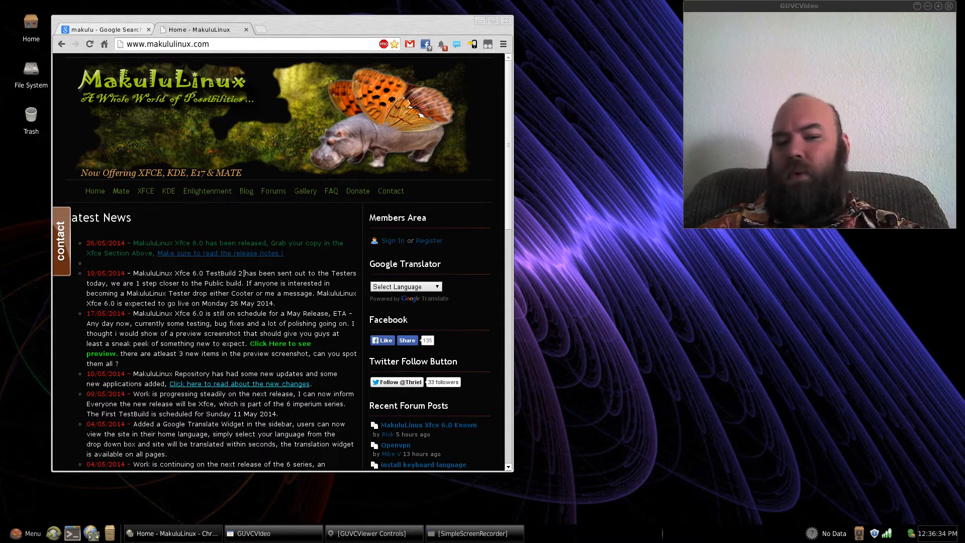
mouse_move(220, 254)
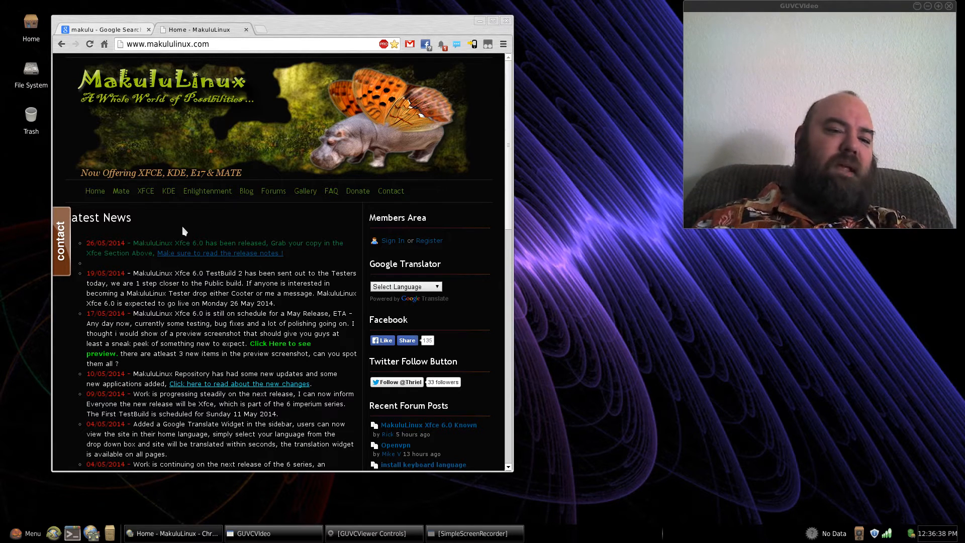
mouse_move(159, 206)
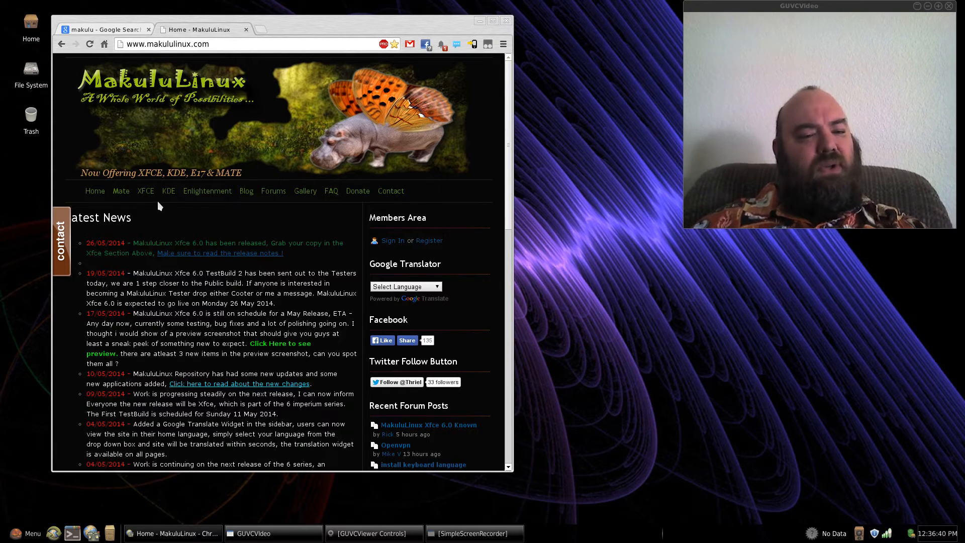
mouse_move(145, 191)
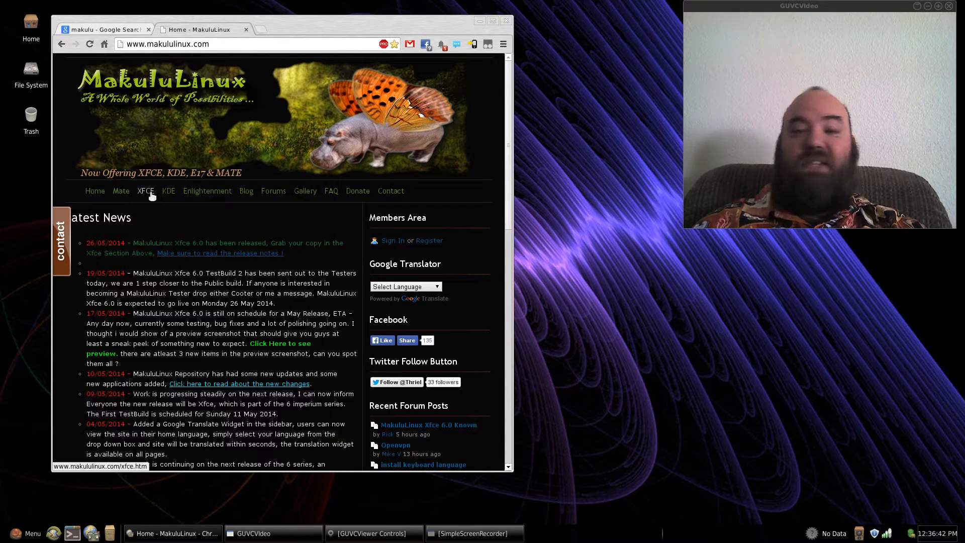
mouse_move(207, 191)
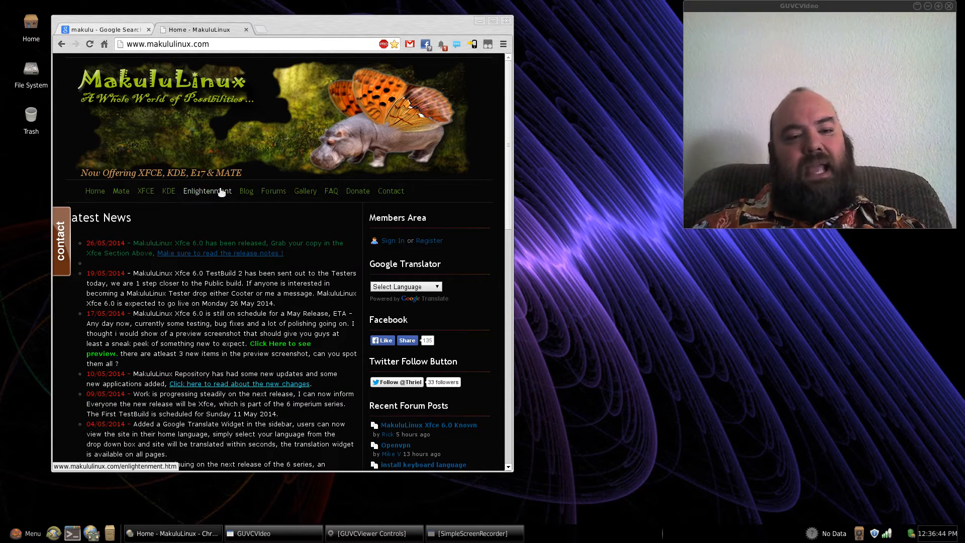
mouse_move(229, 222)
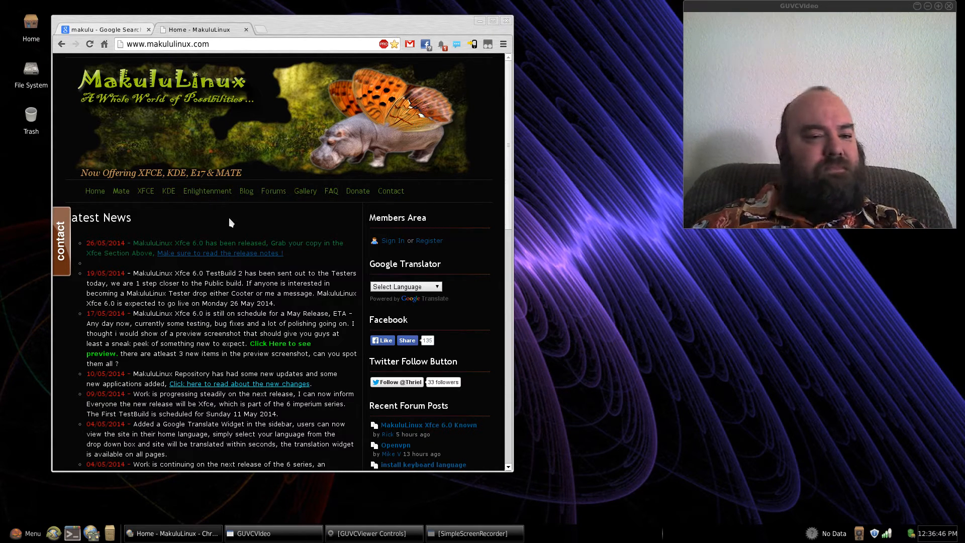
mouse_move(330, 191)
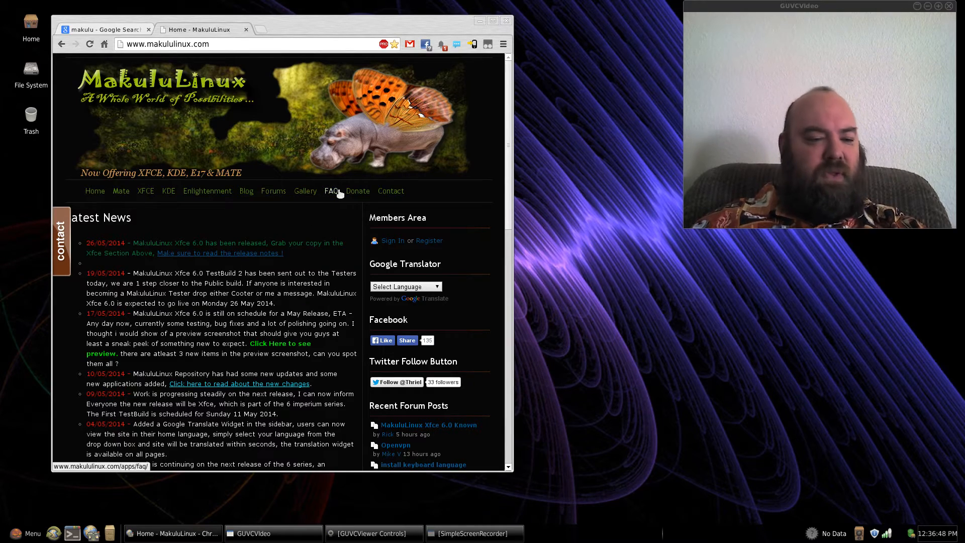
Scroll through the MakuluLinux site's video reviews and about section, back to top, nudging the window right.
scroll("down", 3)
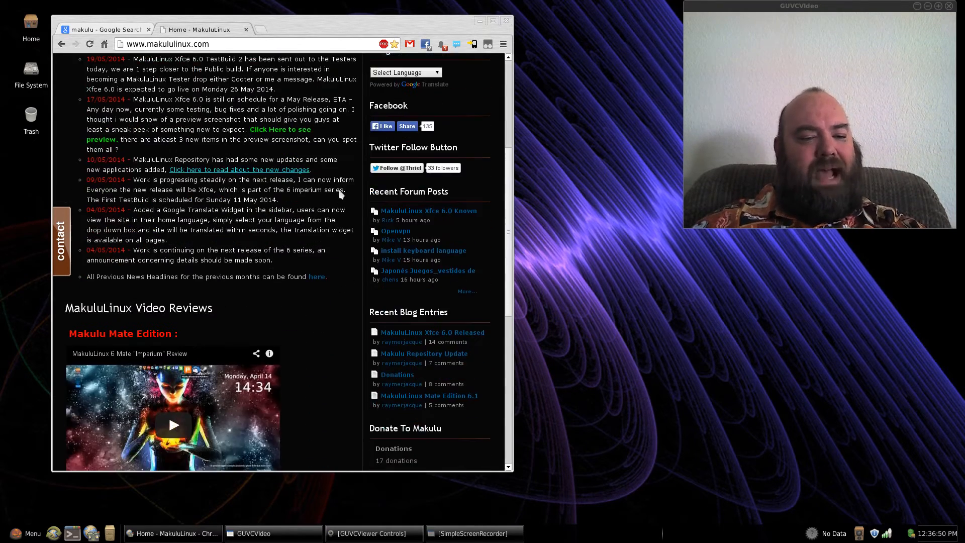
scroll("down", 3)
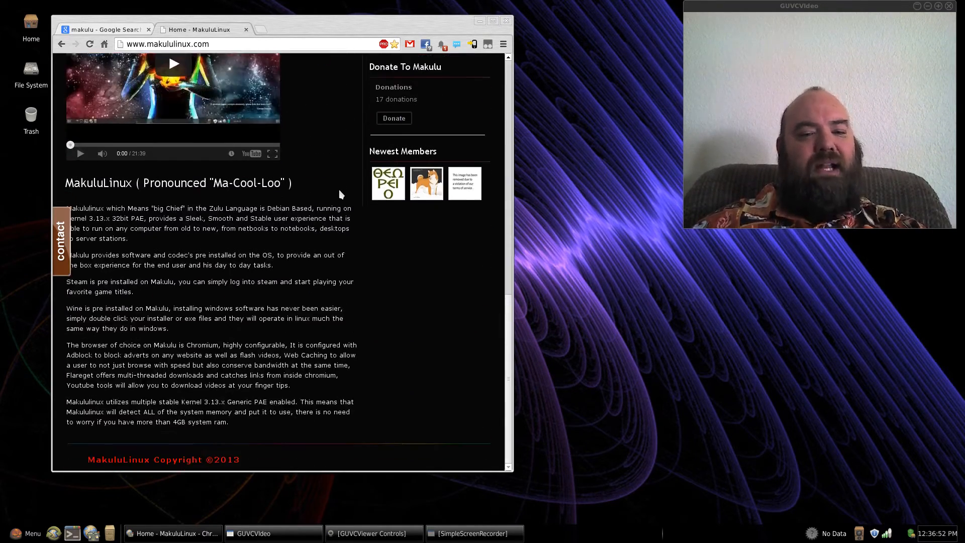
scroll("up", 3)
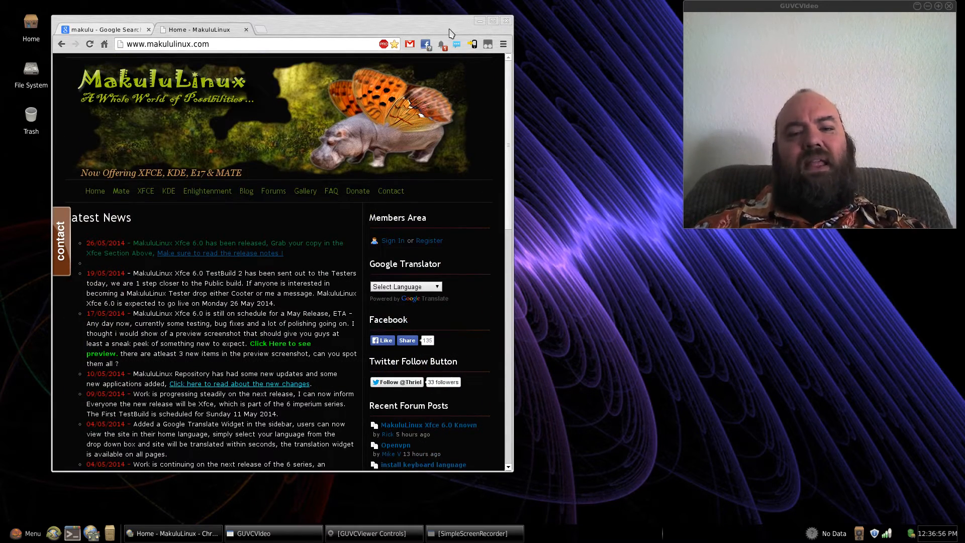
left_click_drag(449, 33, 504, 34)
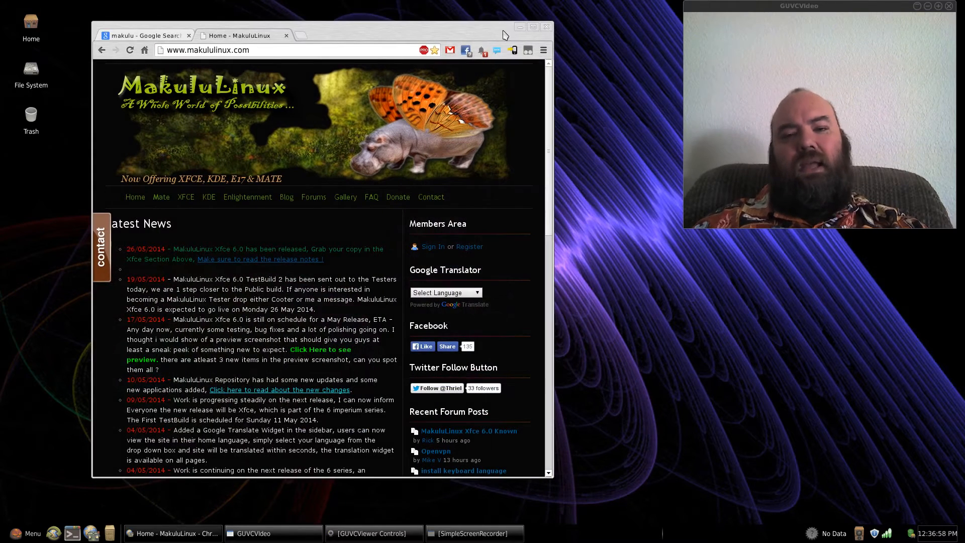
mouse_move(520, 28)
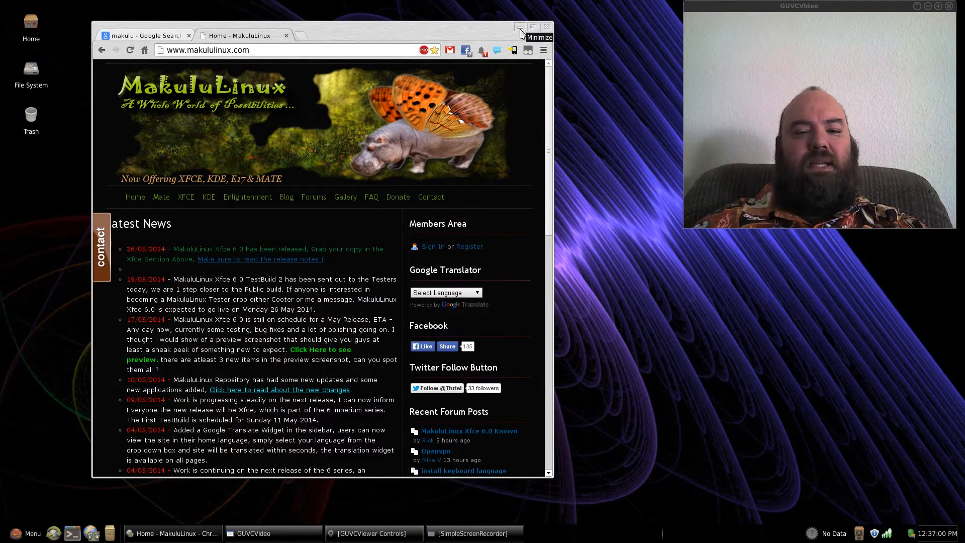
mouse_move(448, 145)
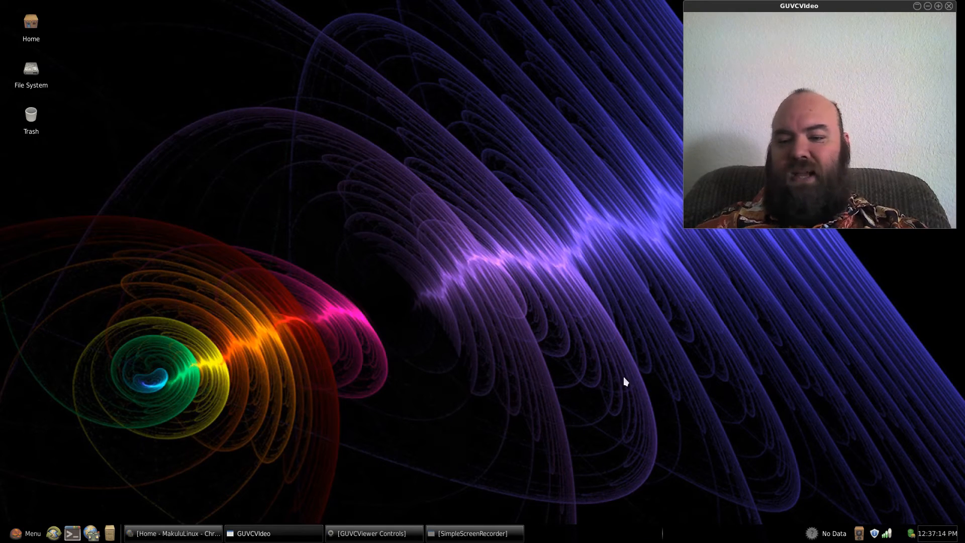
mouse_move(197, 358)
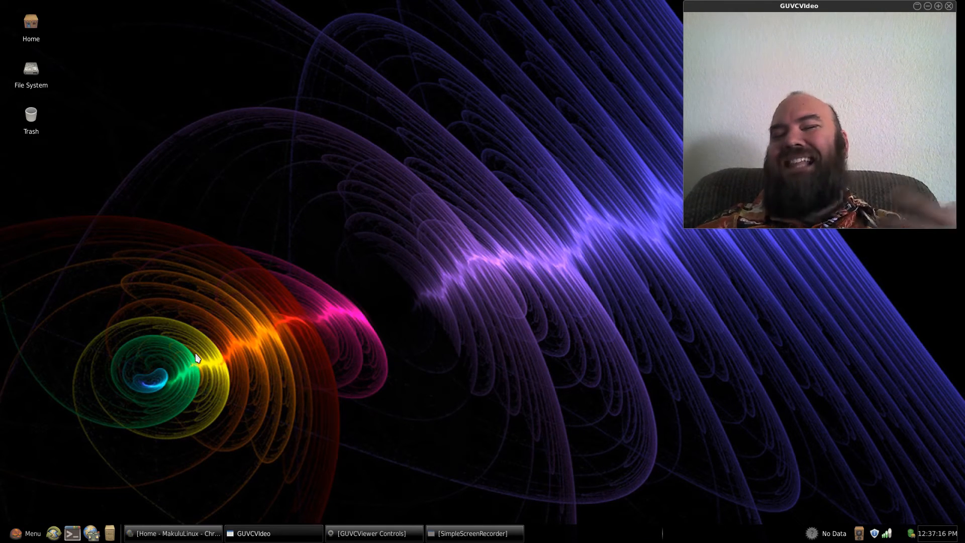
mouse_move(112, 475)
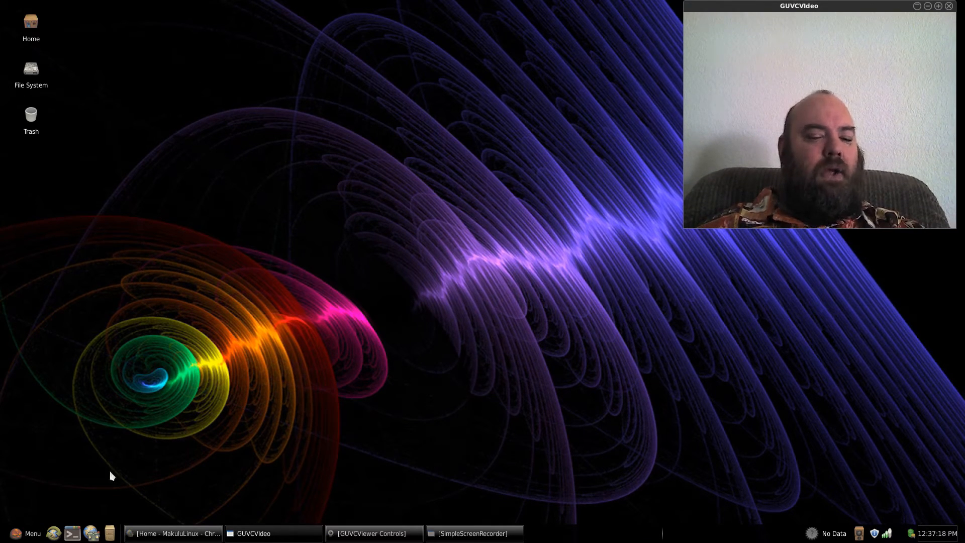
Bring up the Whisker menu from the panel, showing the Favorites list.
left_click(26, 532)
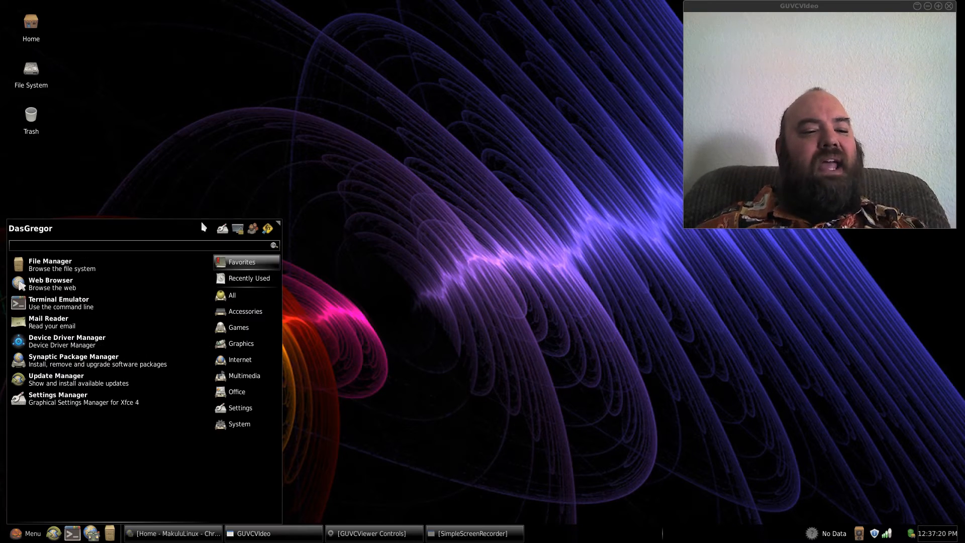
mouse_move(226, 455)
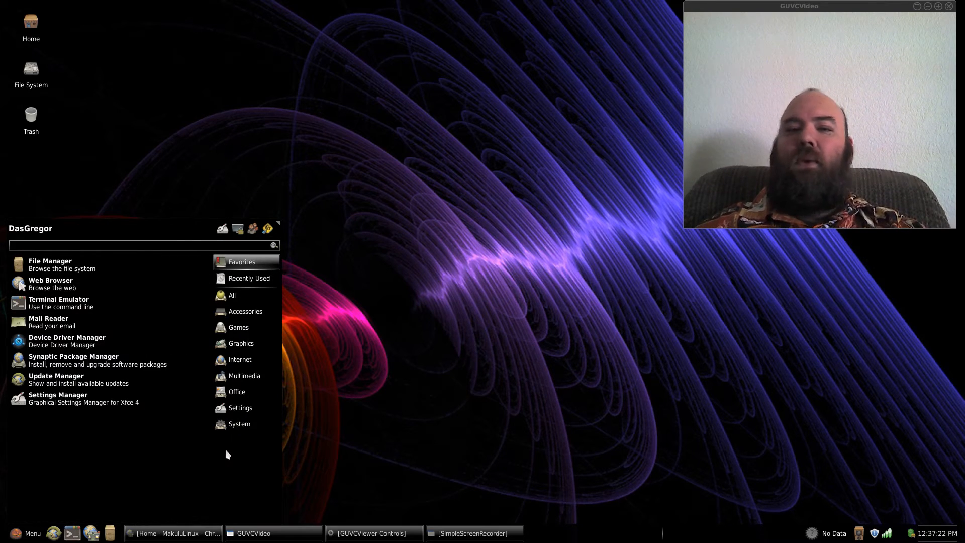
mouse_move(267, 470)
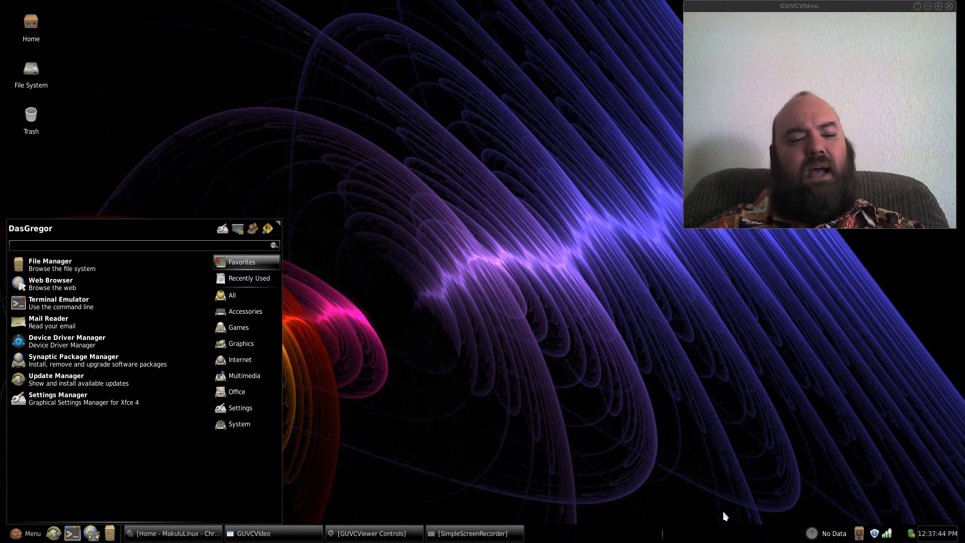
mouse_move(711, 520)
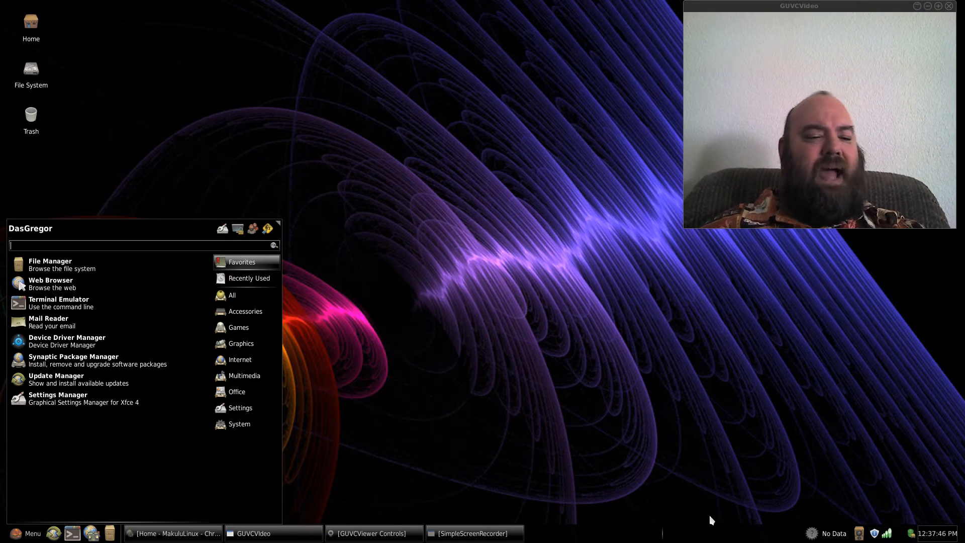
mouse_move(109, 360)
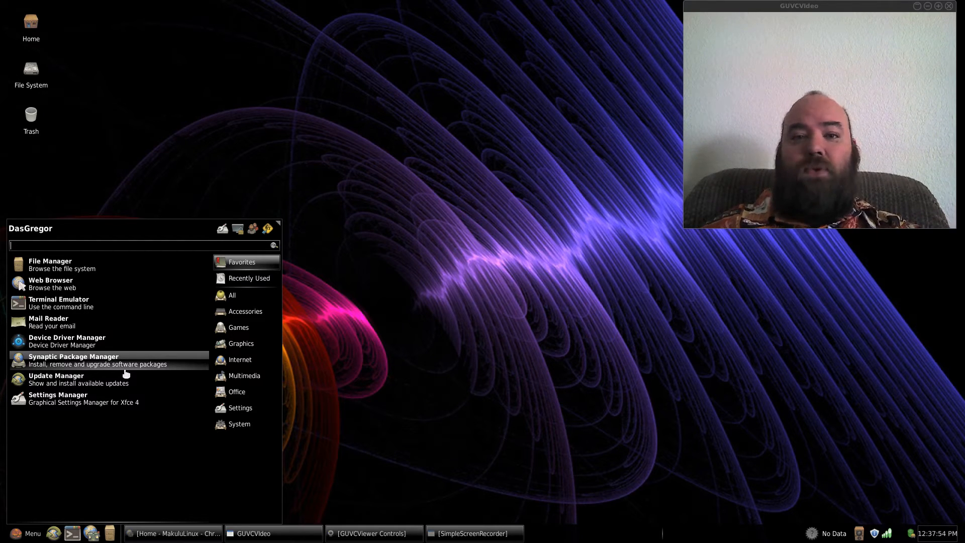
mouse_move(345, 282)
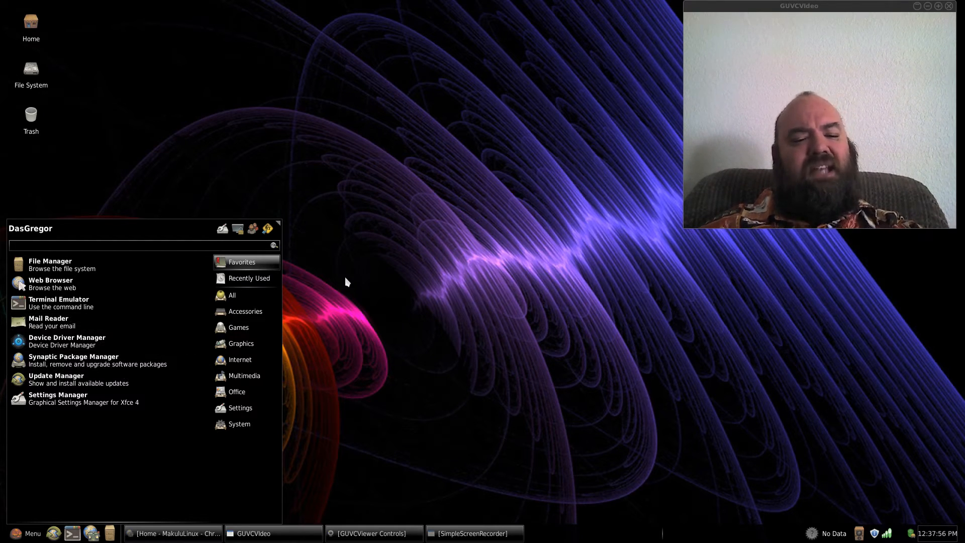
mouse_move(354, 397)
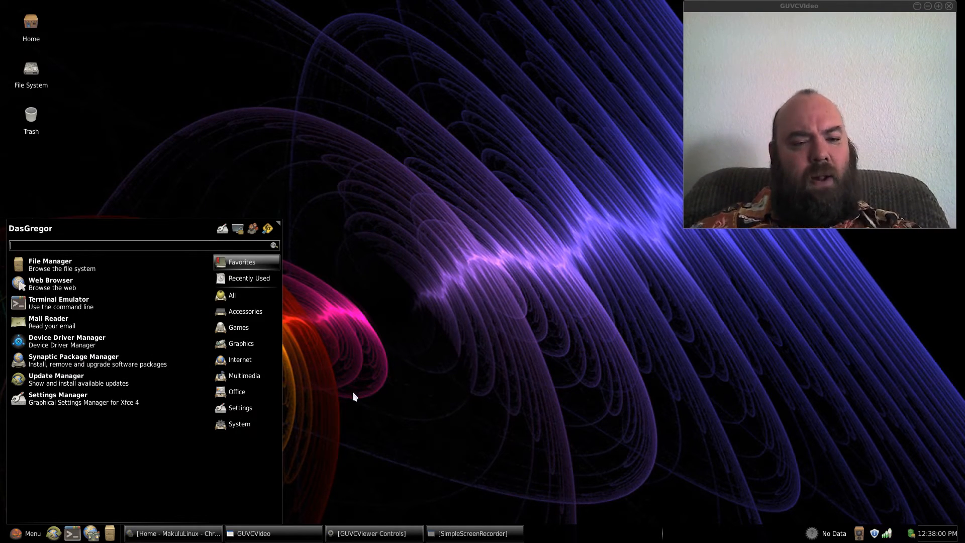
Show the Accessories category with Calculator, Catfish and Leafpad.
left_click(244, 311)
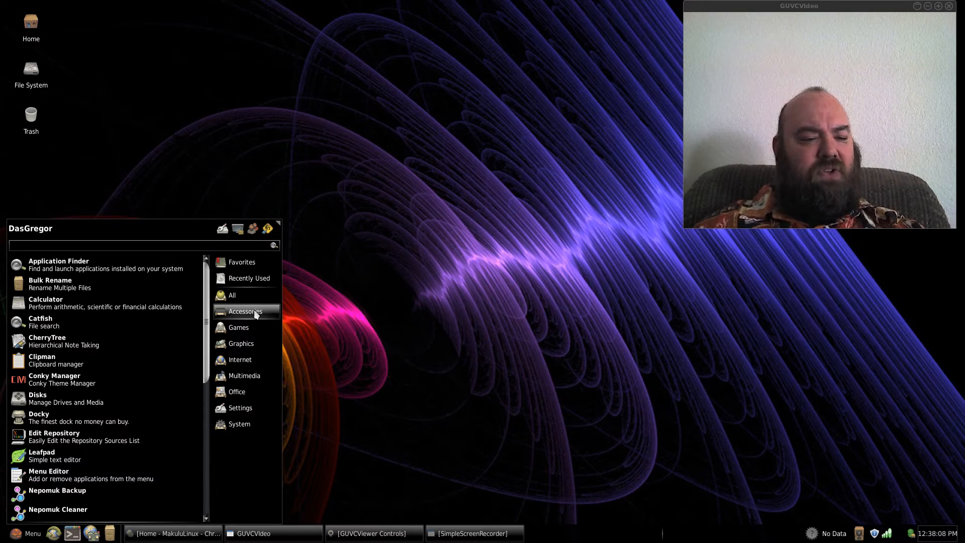
mouse_move(78, 379)
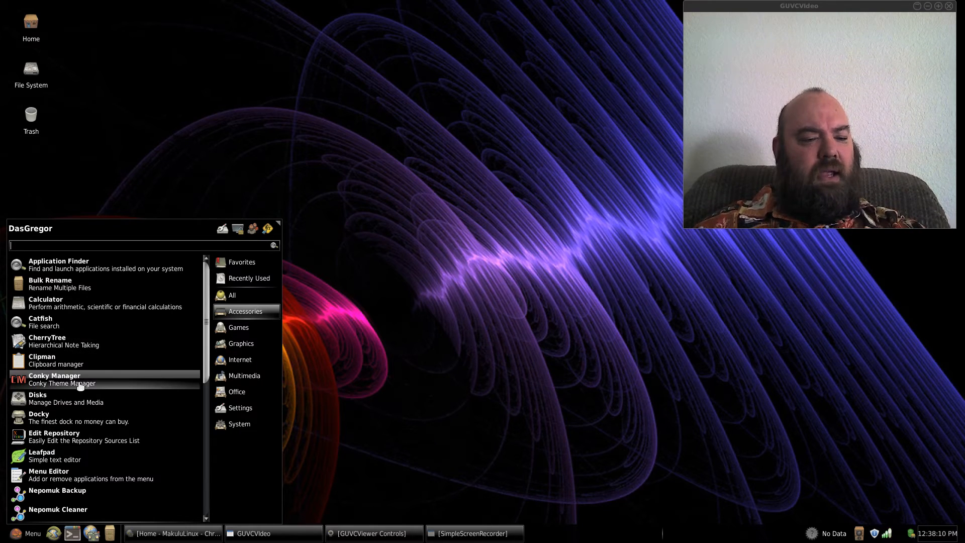
mouse_move(117, 397)
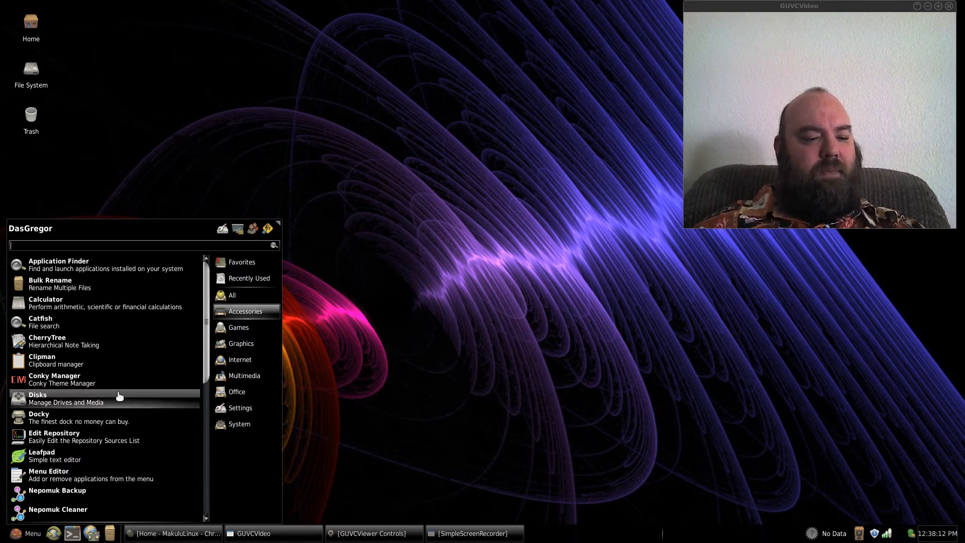
mouse_move(80, 379)
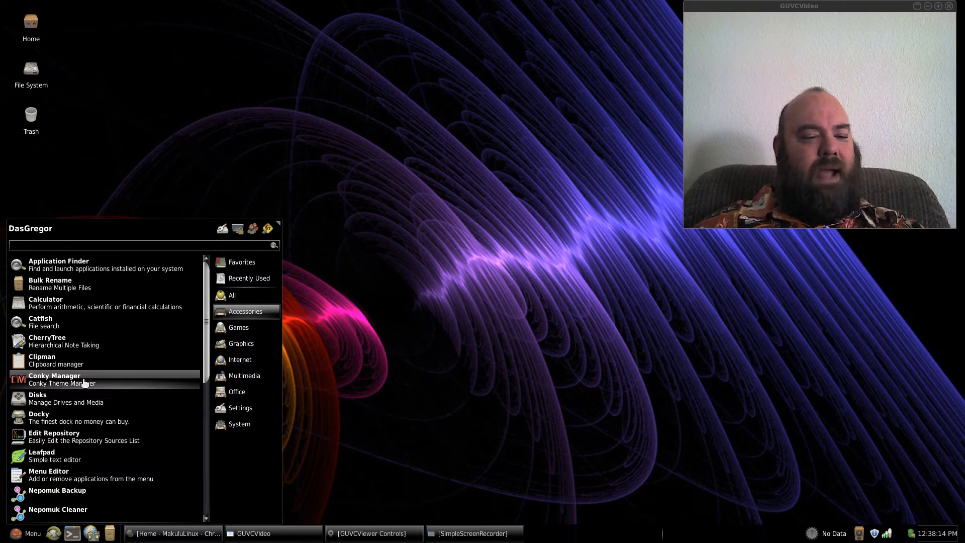
mouse_move(104, 417)
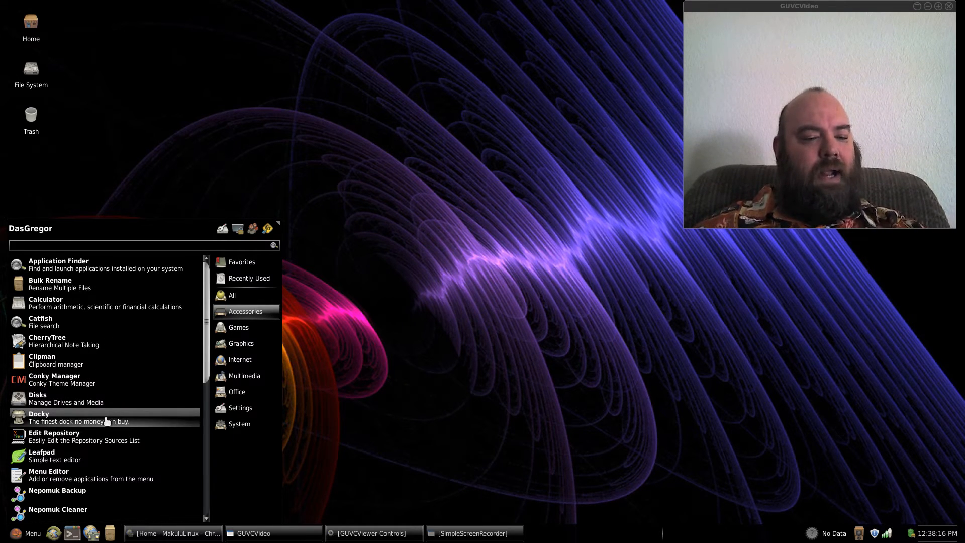
mouse_move(239, 327)
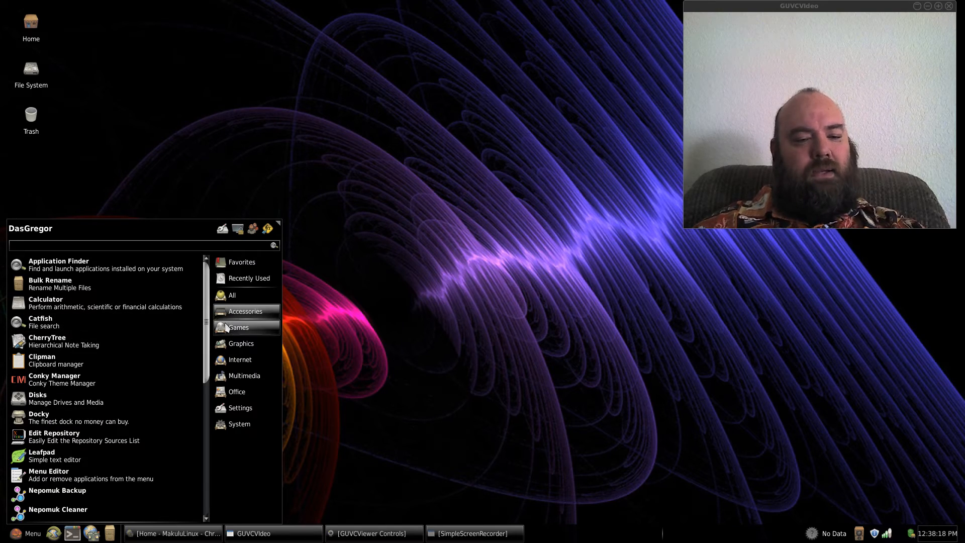
Show the Games category listing Dreamchess, gbrainy, LTris, PlayOnLinux, Steam and xmahjongg.
left_click(239, 327)
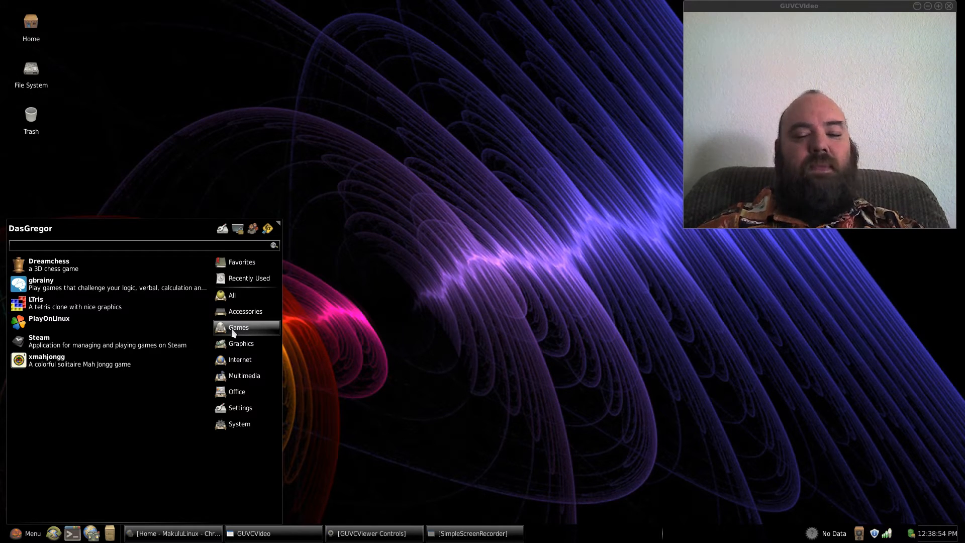
mouse_move(96, 327)
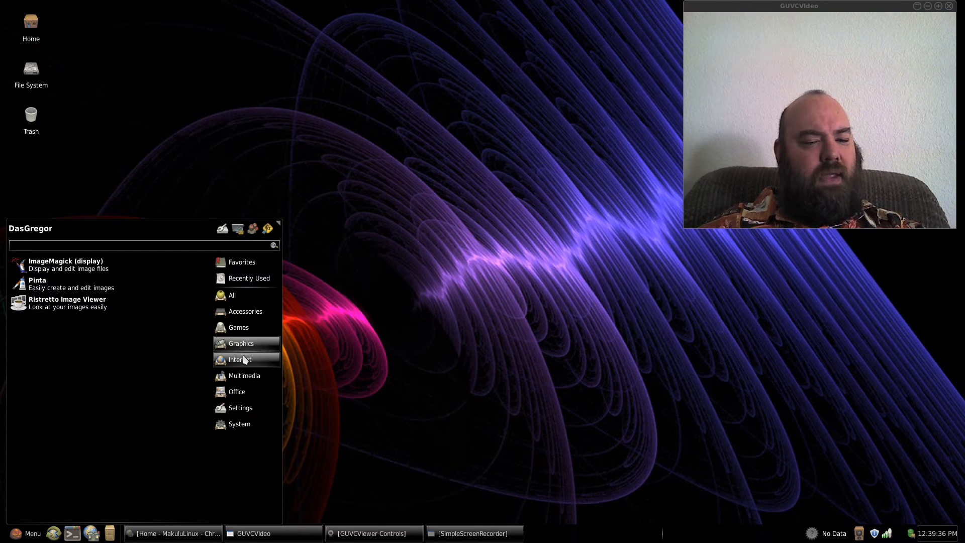
Show the Multimedia category with Audacious, VLC media player, SimpleScreenRecorder and Xfburn.
left_click(236, 360)
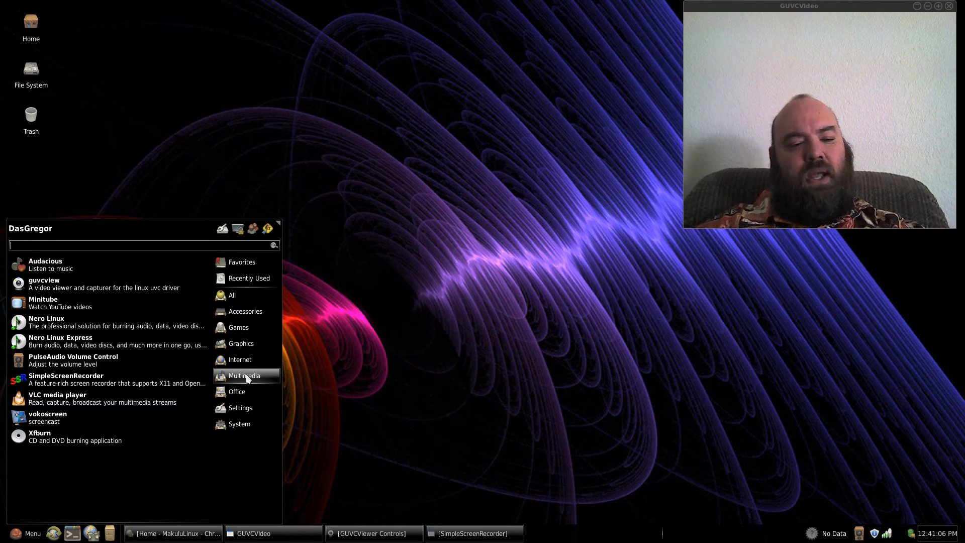
Show the Office category with Adobe Reader 9, Kingsoft Writer and Orage Calendar.
left_click(237, 391)
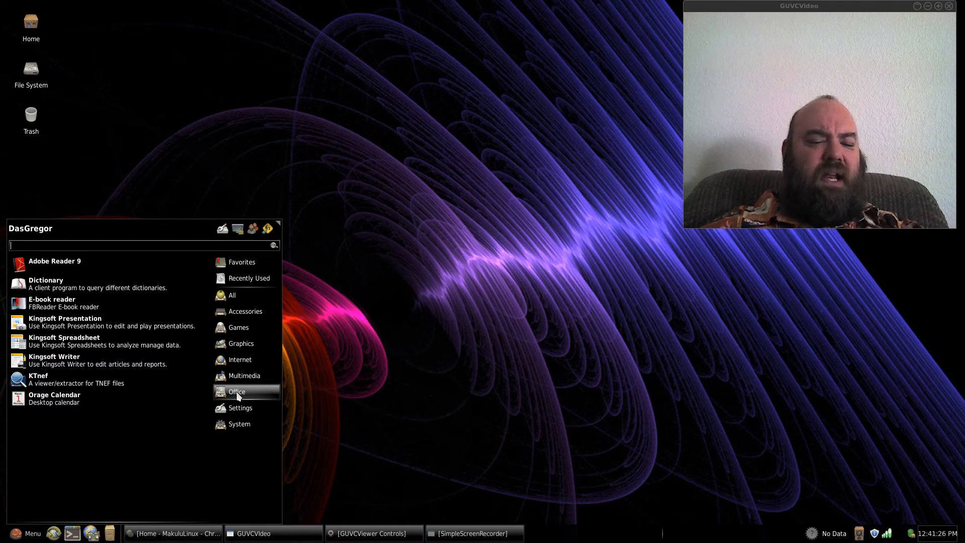
mouse_move(114, 360)
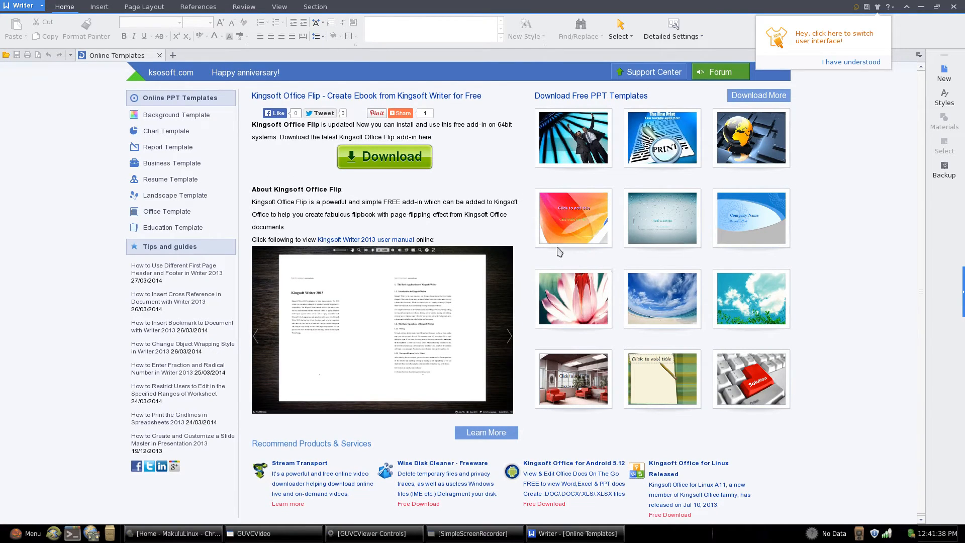
mouse_move(505, 238)
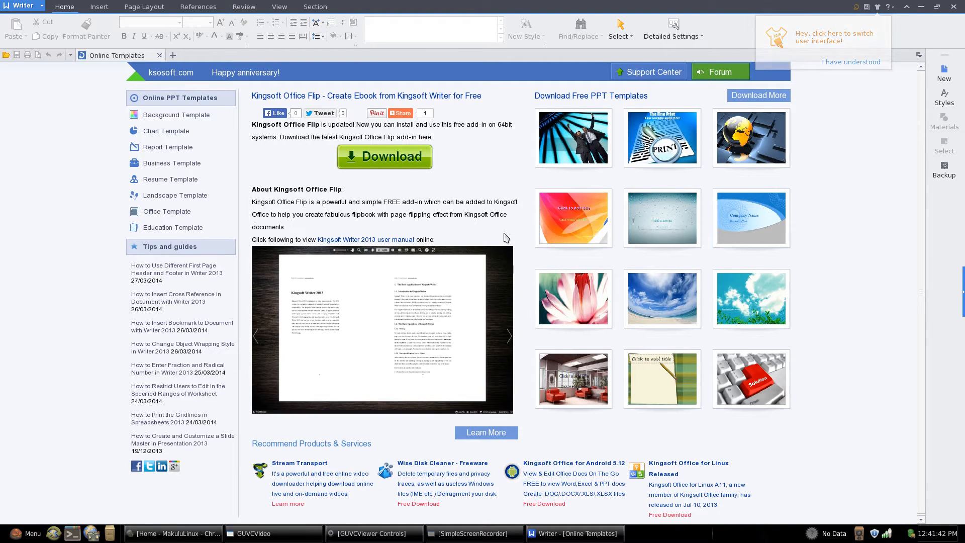
Acknowledge Kingsoft Writer's interface-switch tip with 'I have understood'.
left_click(851, 62)
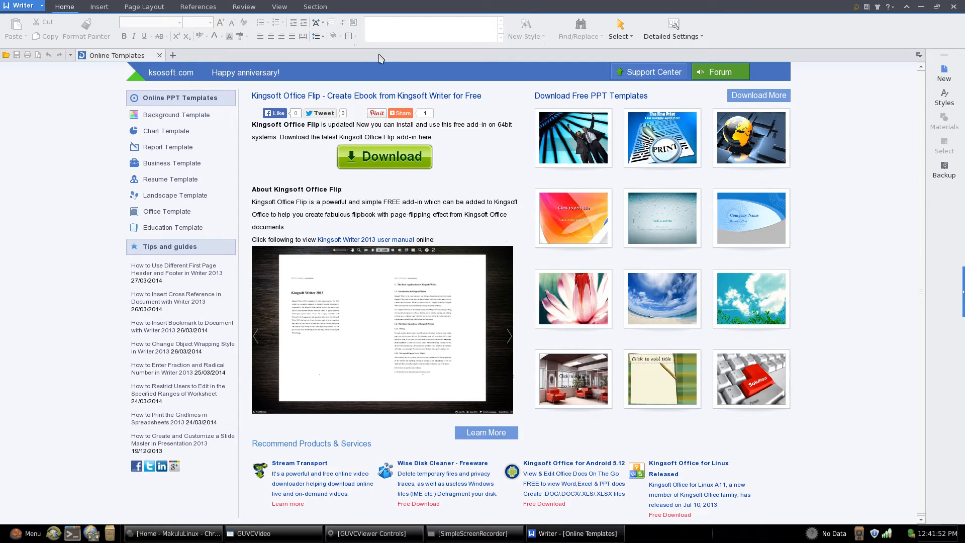
mouse_move(313, 136)
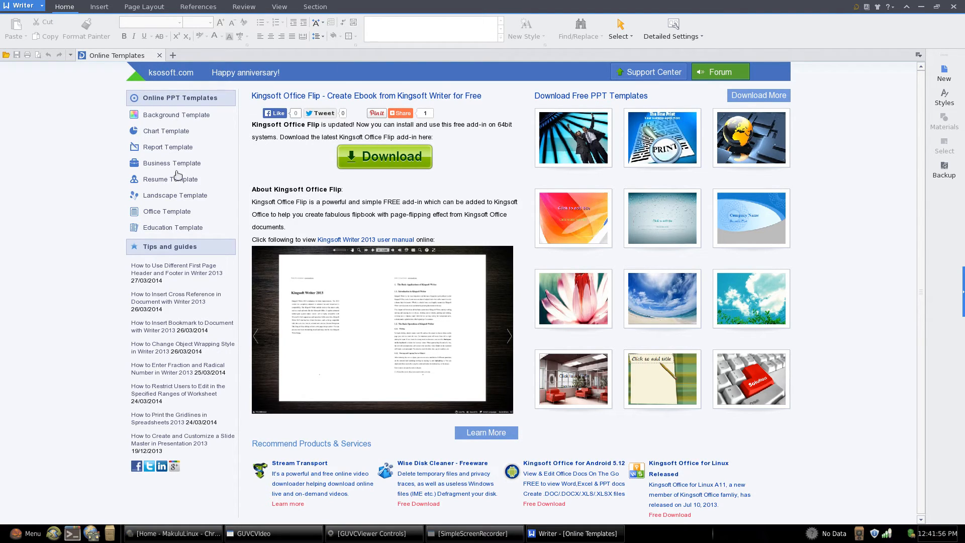
mouse_move(163, 109)
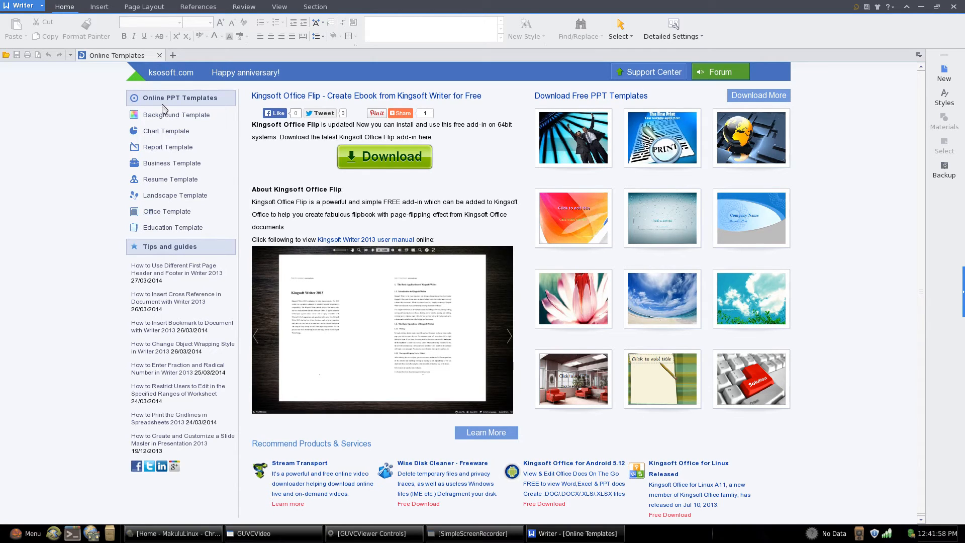
mouse_move(223, 237)
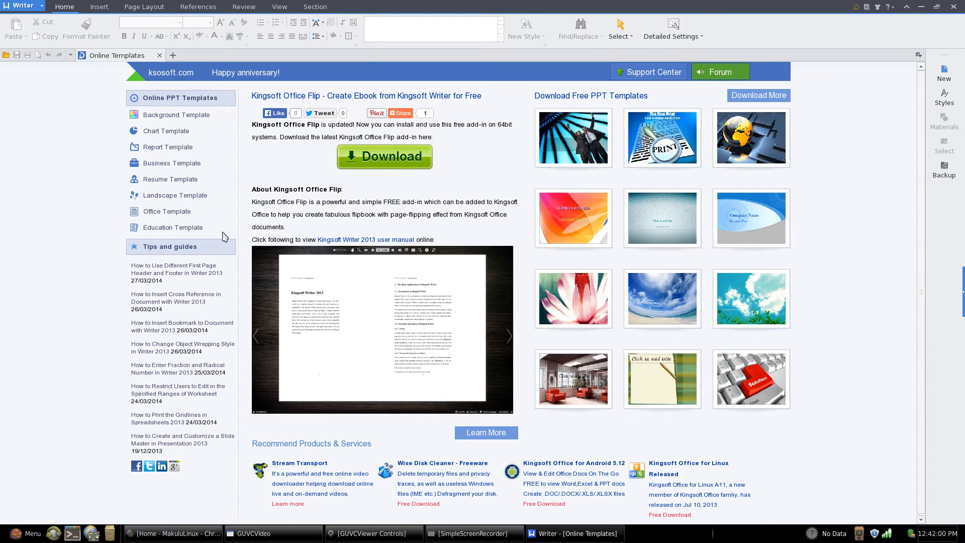
mouse_move(379, 474)
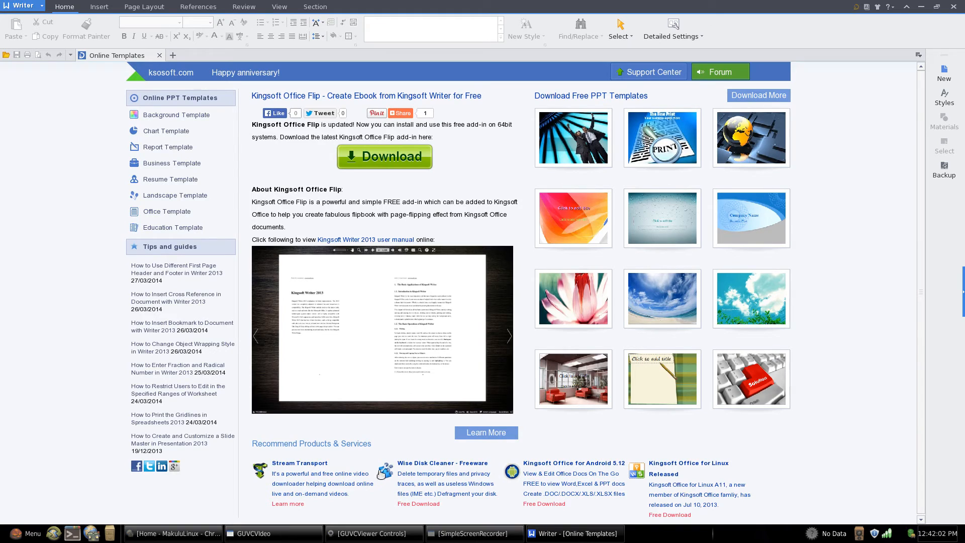
mouse_move(364, 360)
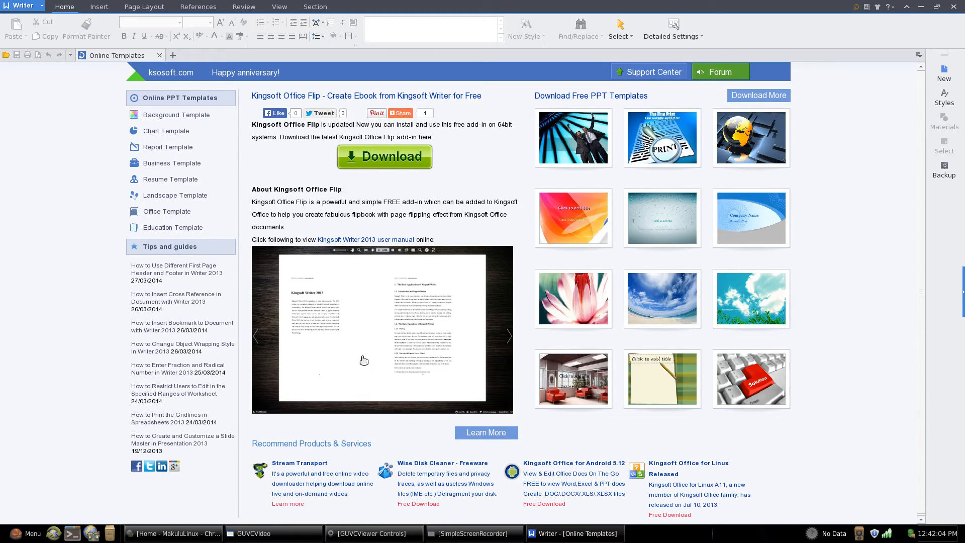
mouse_move(23, 133)
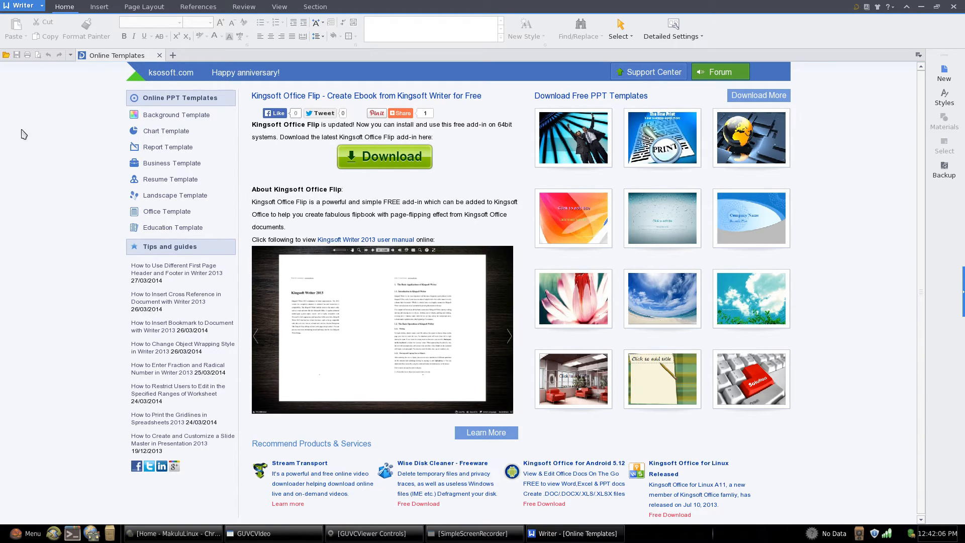
left_click(23, 6)
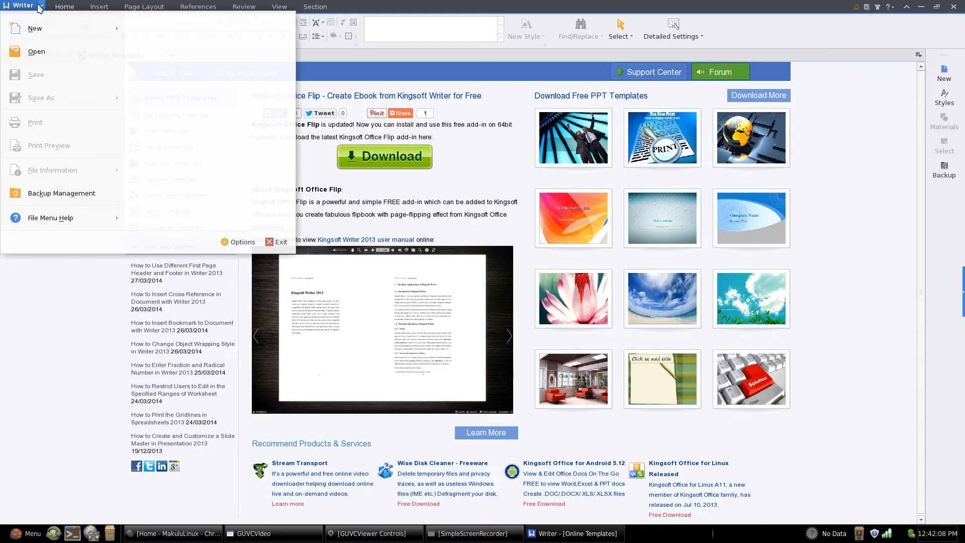
mouse_move(48, 28)
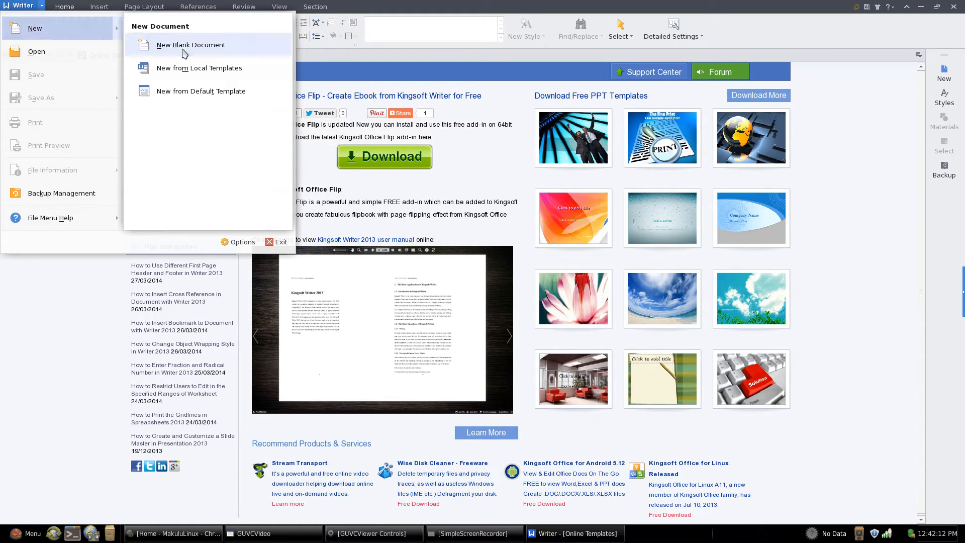
left_click(191, 44)
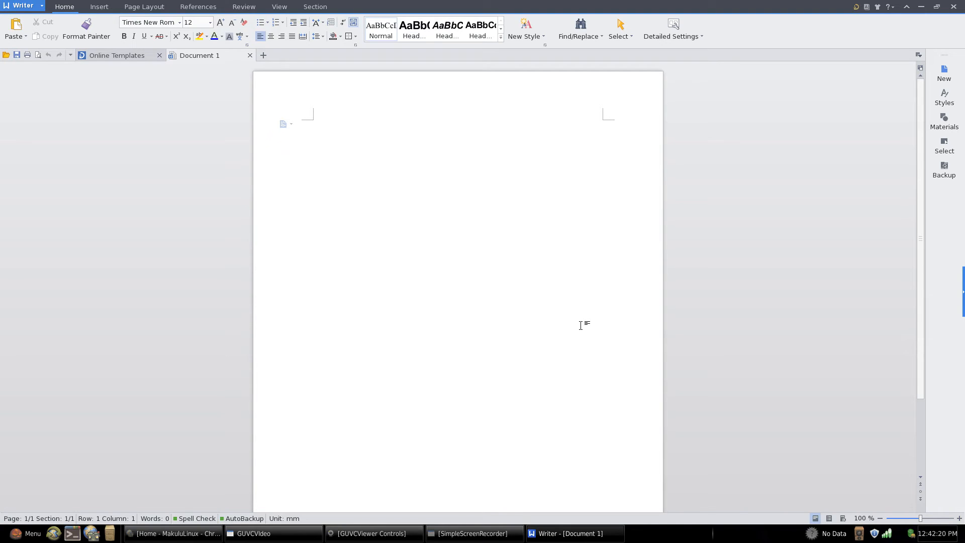
mouse_move(604, 323)
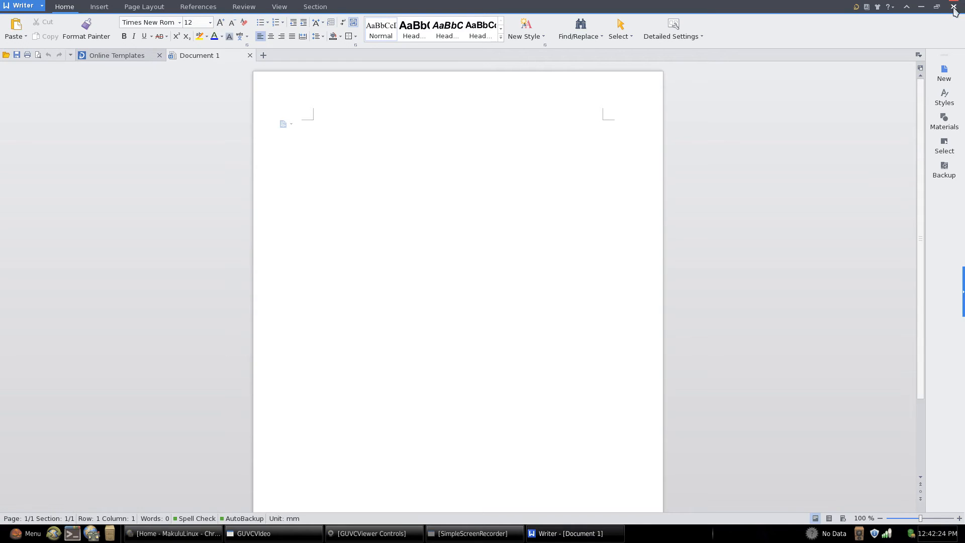
mouse_move(958, 11)
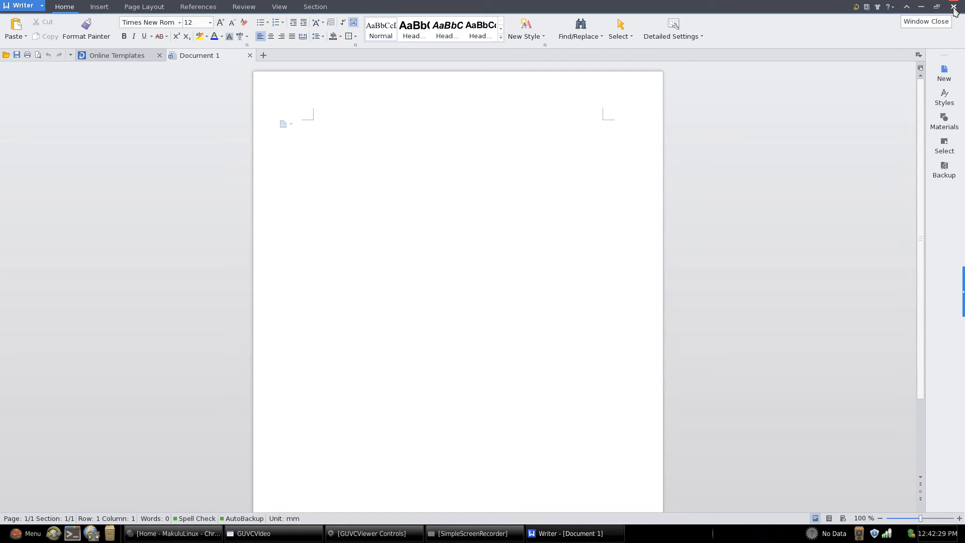
Close Kingsoft Writer, then browse the Whisker menu's Settings and System categories.
left_click(956, 11)
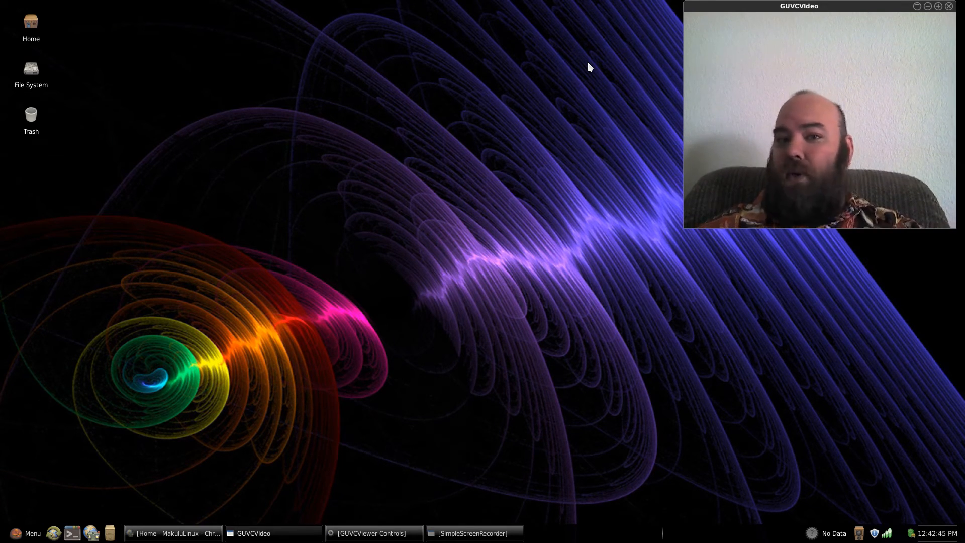
mouse_move(198, 254)
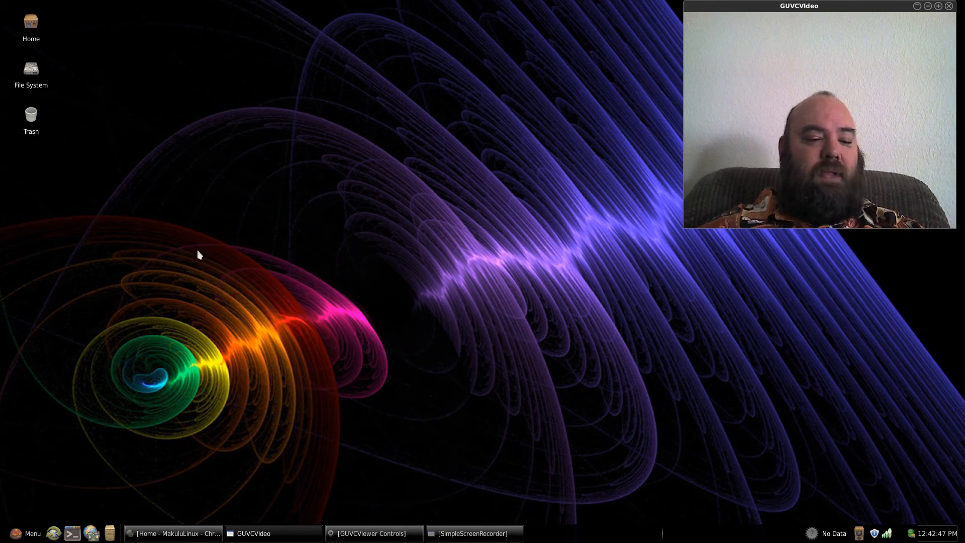
left_click(25, 533)
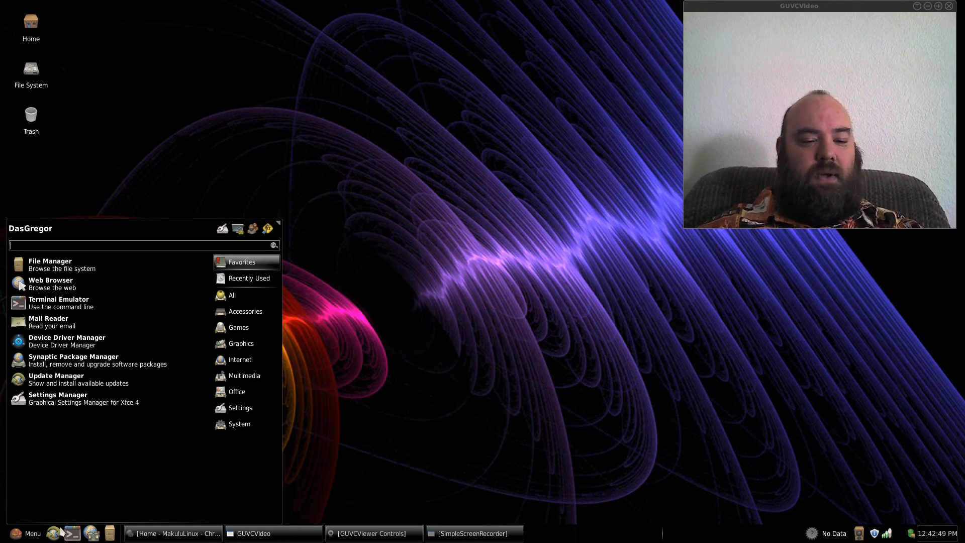
left_click(240, 408)
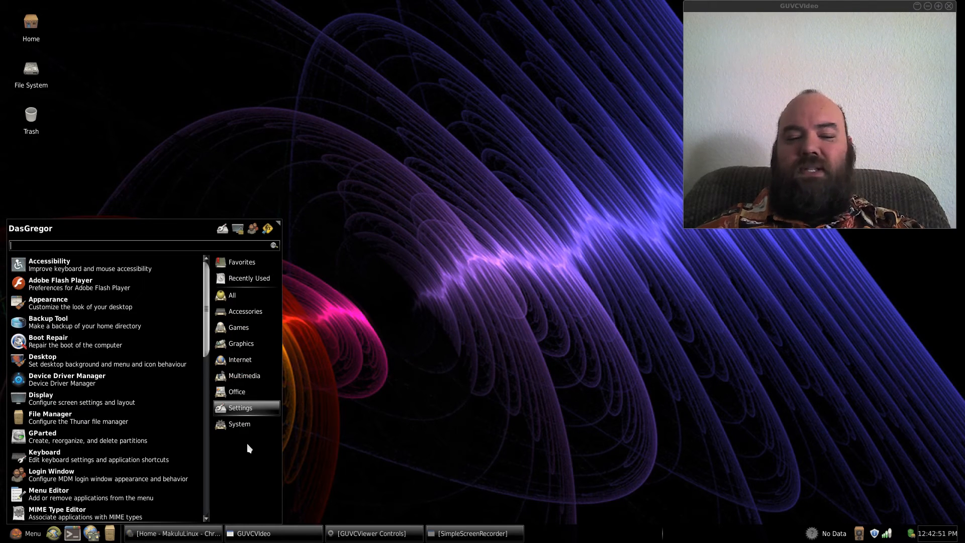
left_click(240, 423)
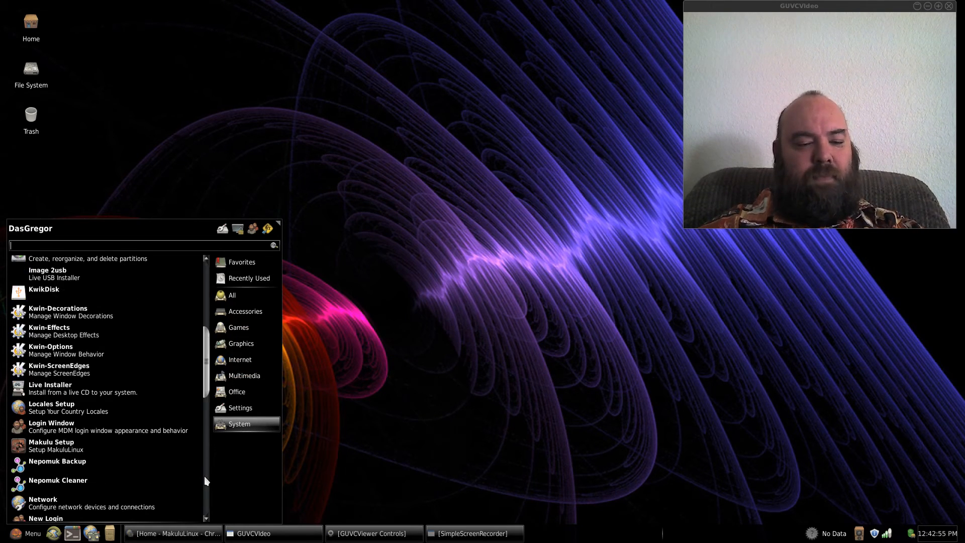
mouse_move(110, 446)
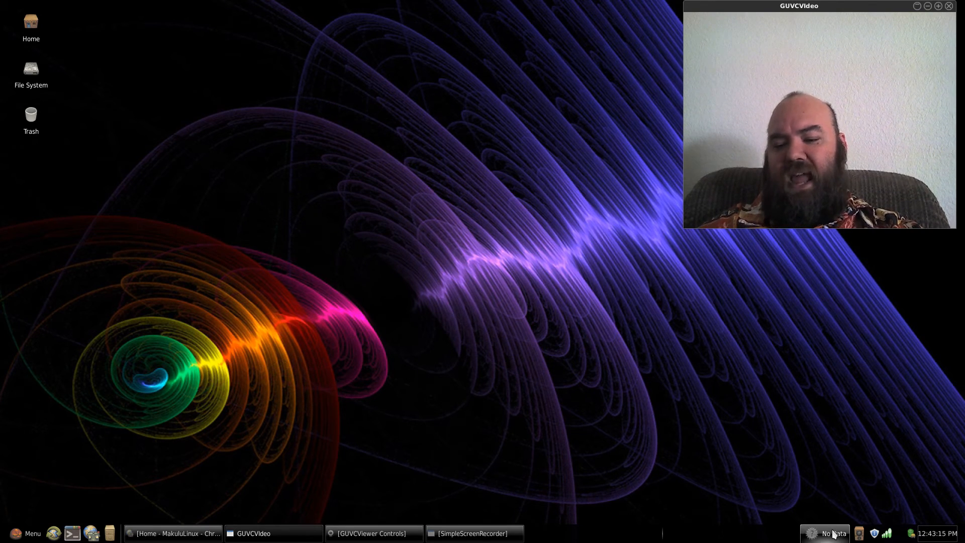
left_click(831, 533)
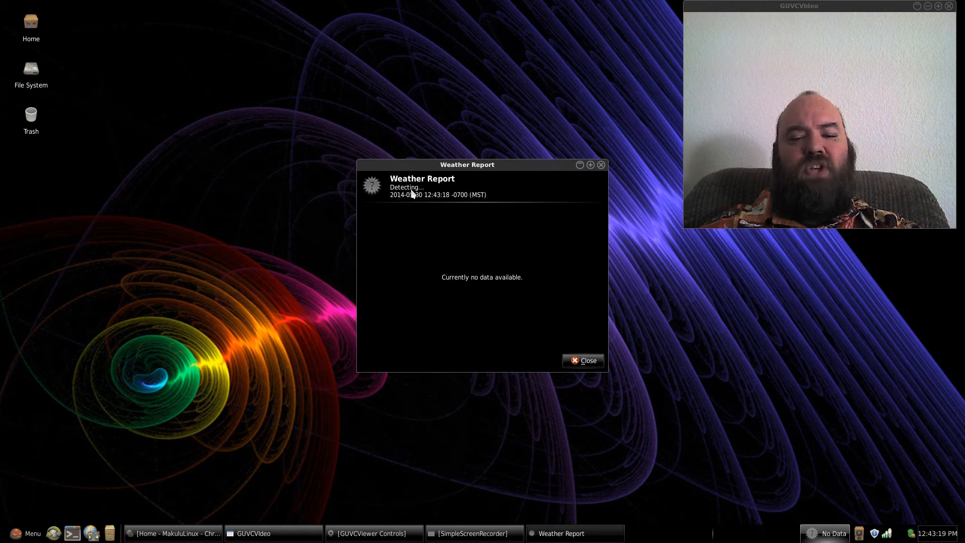
mouse_move(432, 260)
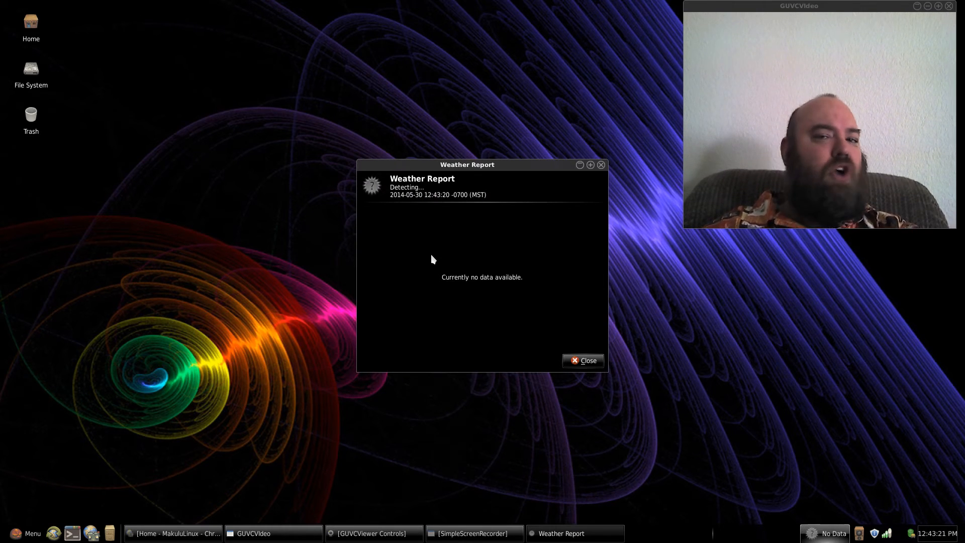
mouse_move(406, 213)
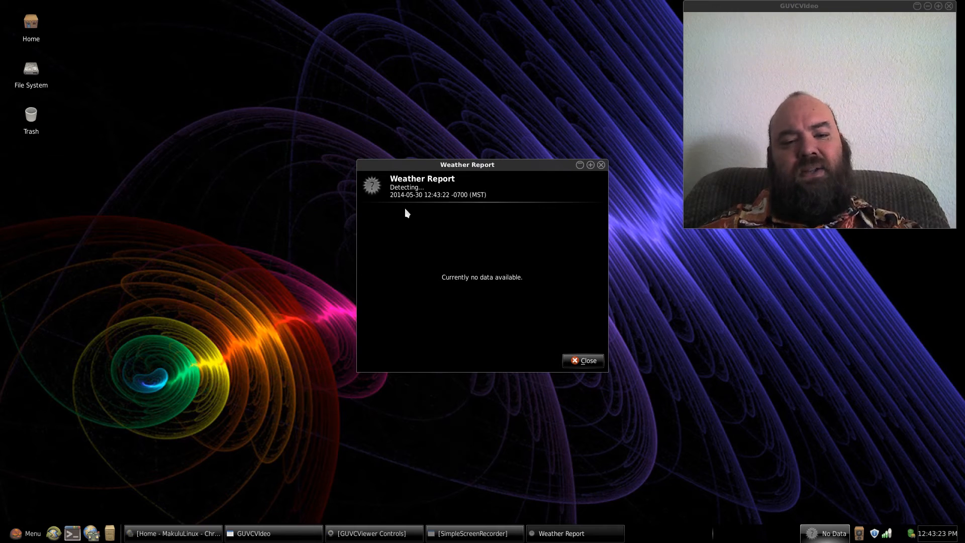
mouse_move(437, 210)
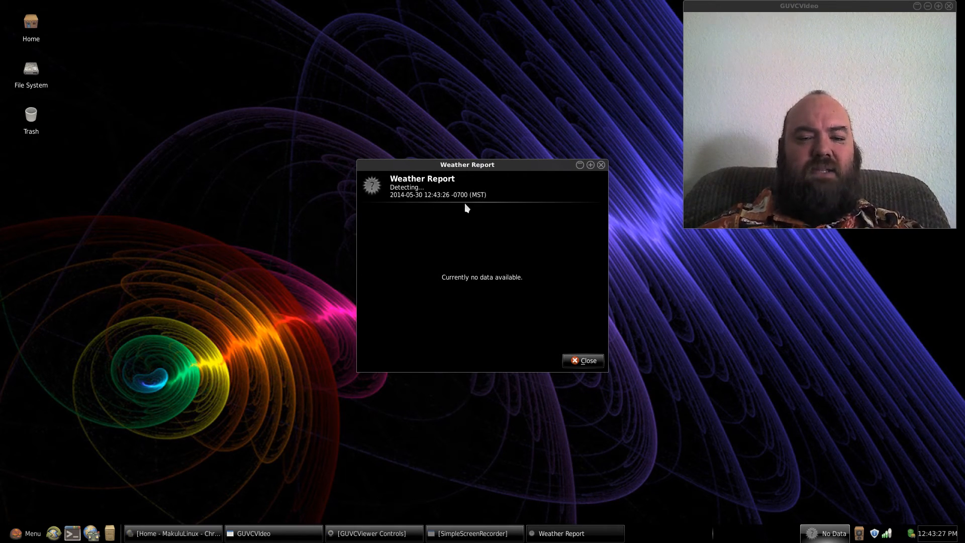
mouse_move(476, 210)
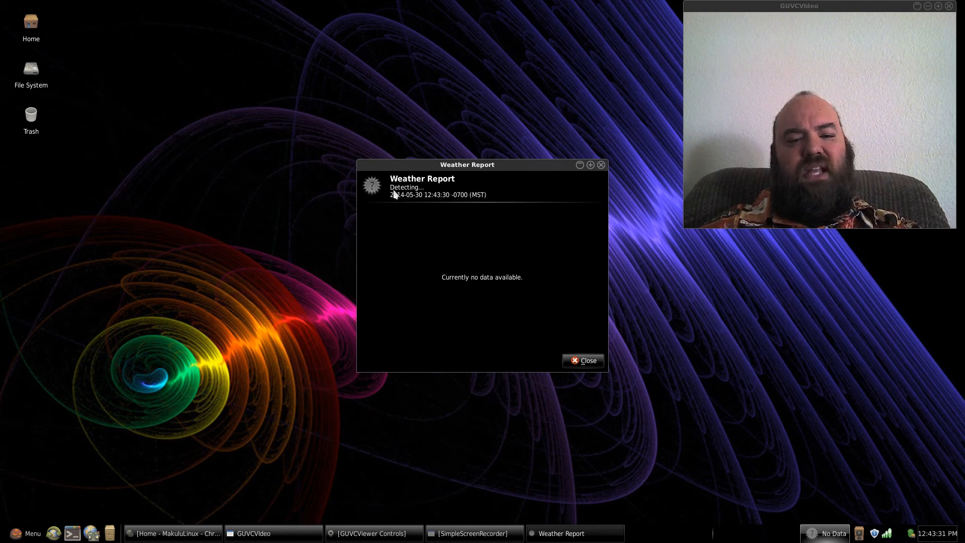
mouse_move(487, 287)
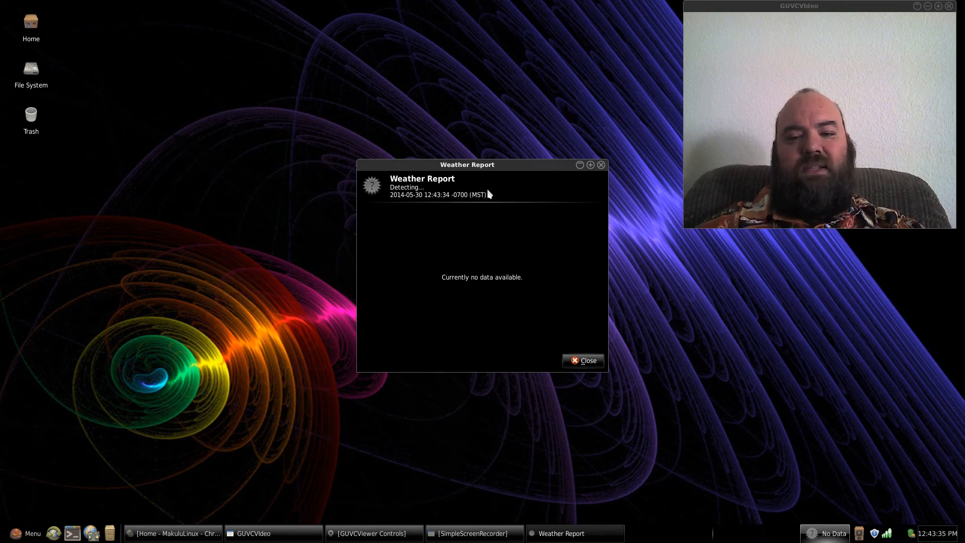
left_click(583, 361)
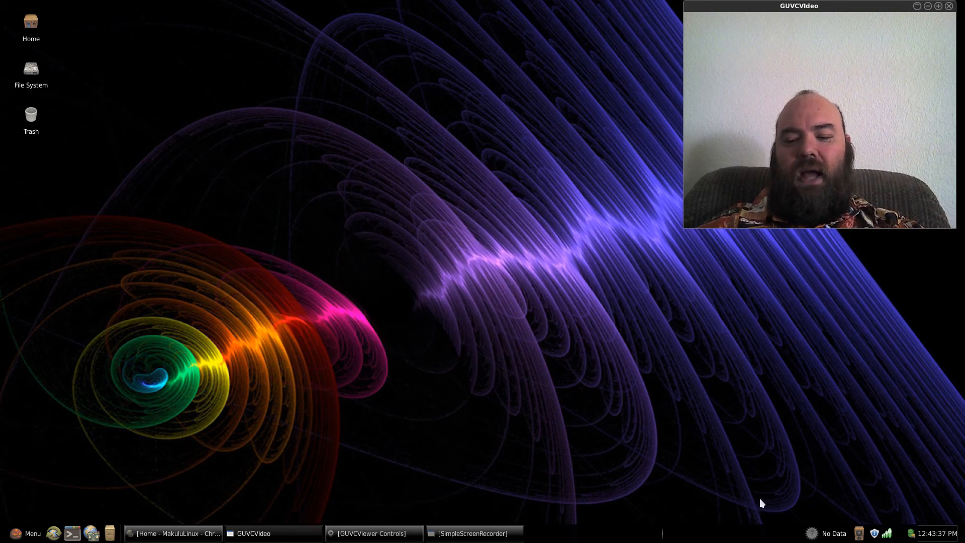
Fill in the weather plugin's location as auto-detected Surprise, Arizona with altitude and timezone, then confirm.
right_click(833, 533)
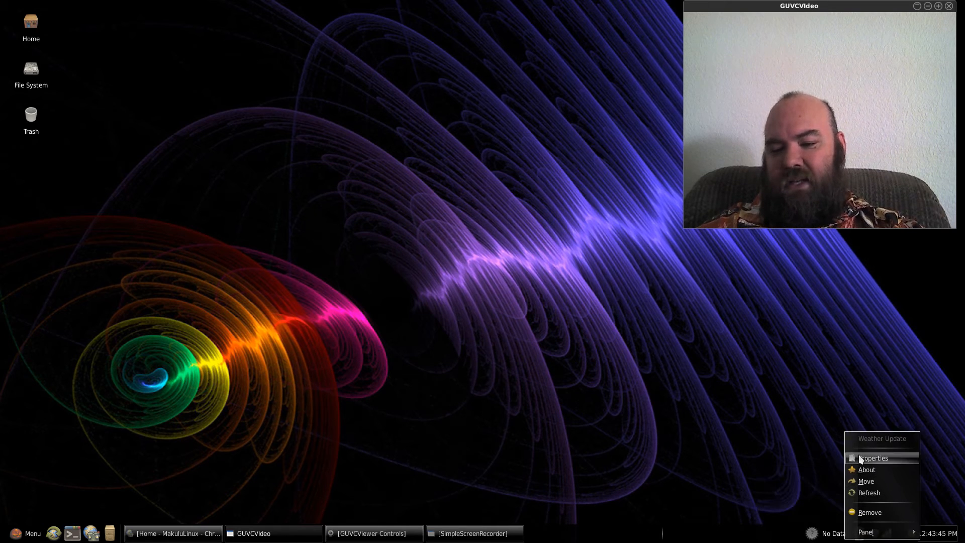
left_click(873, 459)
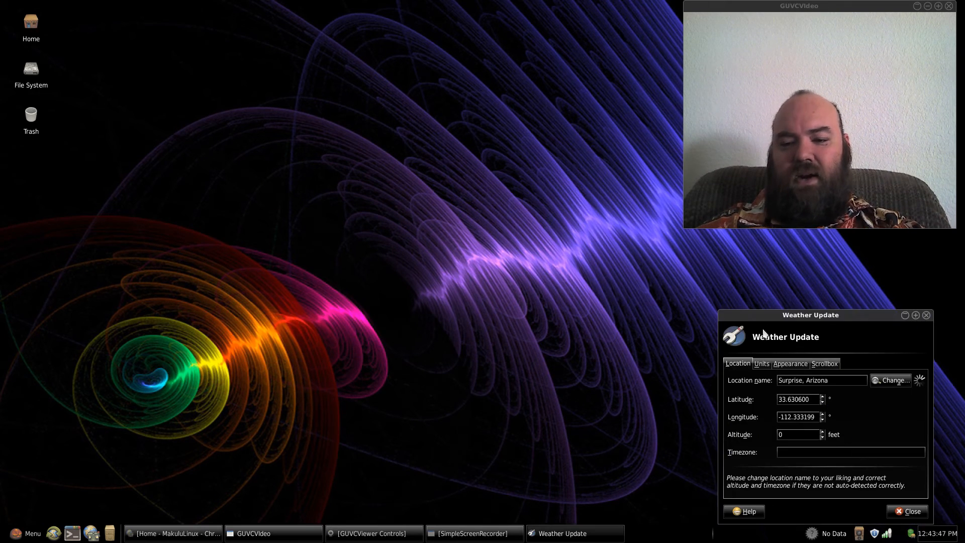
left_click(891, 381)
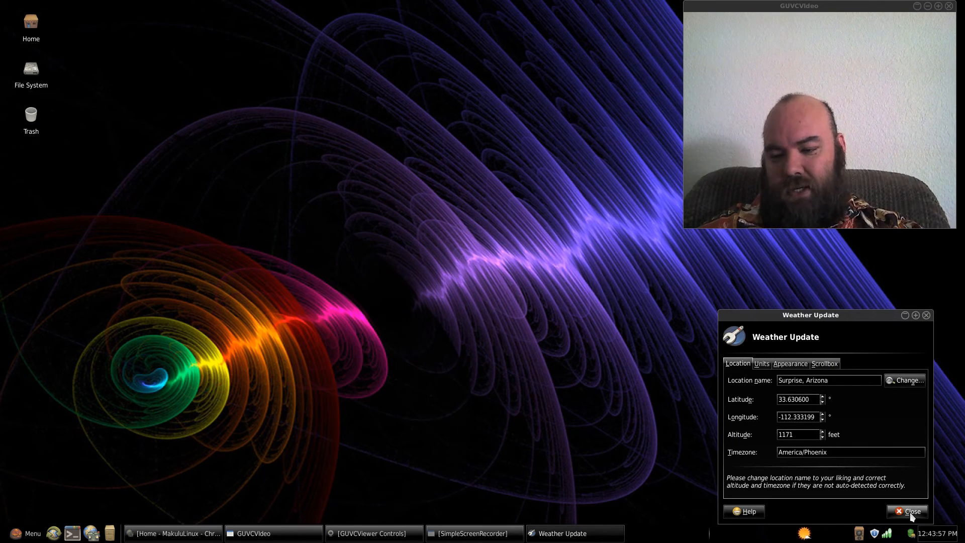
left_click(907, 511)
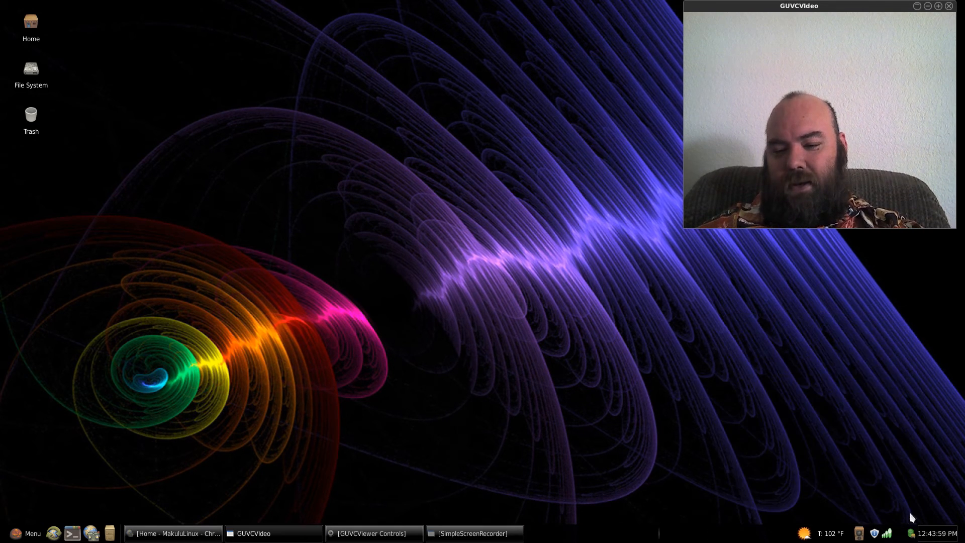
left_click(830, 533)
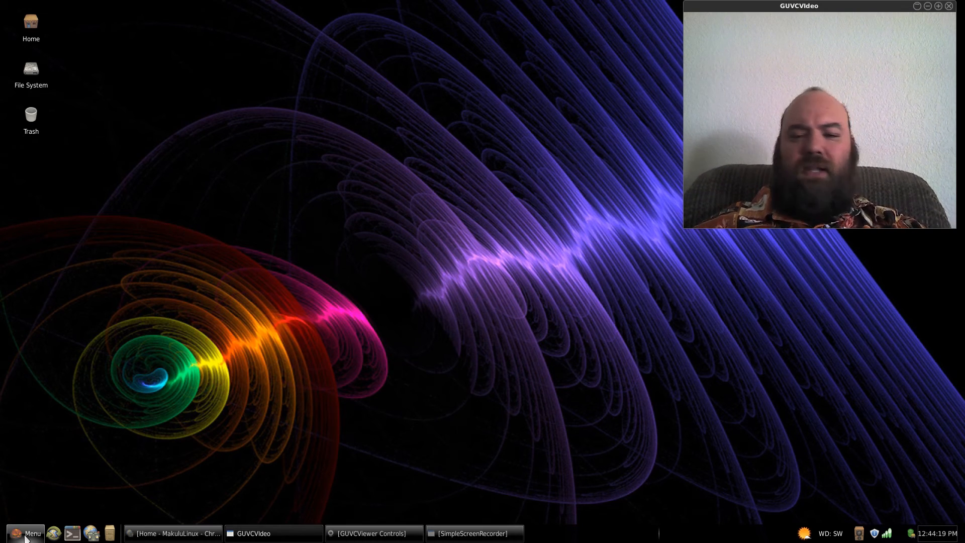
Launch Xfce Settings Manager from the Whisker Menu.
left_click(24, 532)
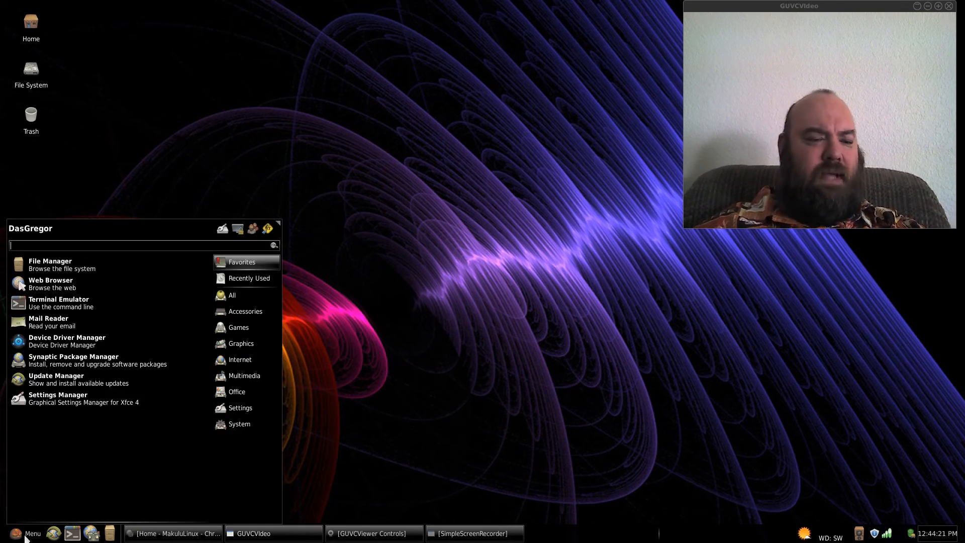
mouse_move(50, 284)
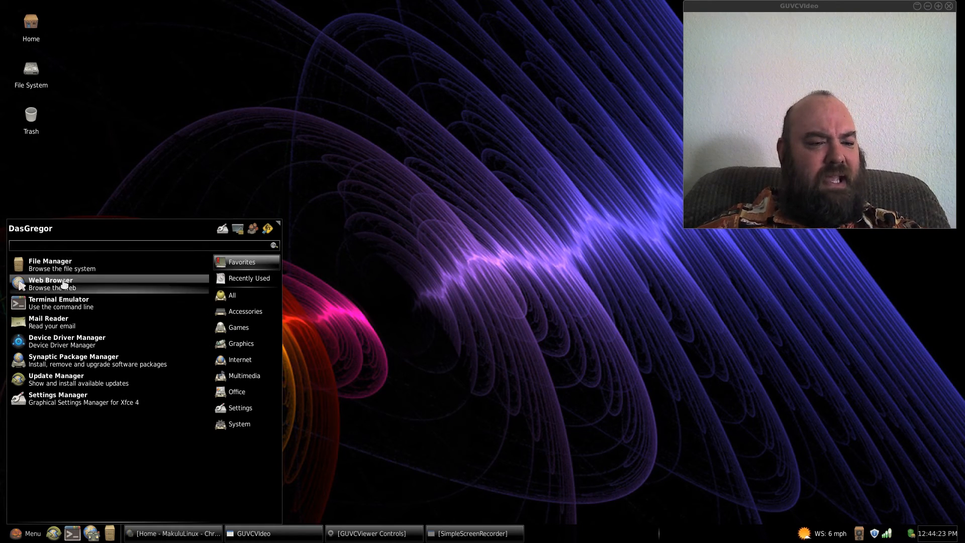
mouse_move(70, 411)
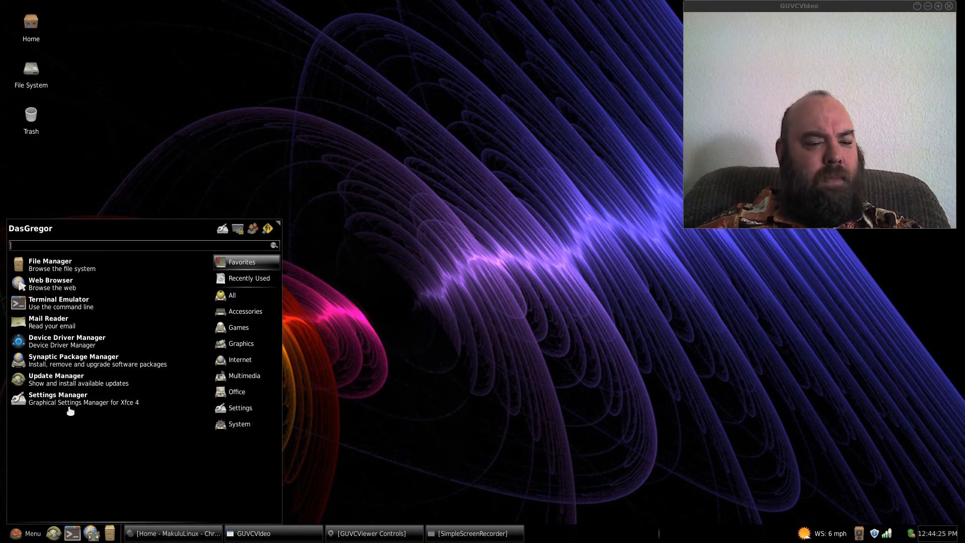
left_click(58, 394)
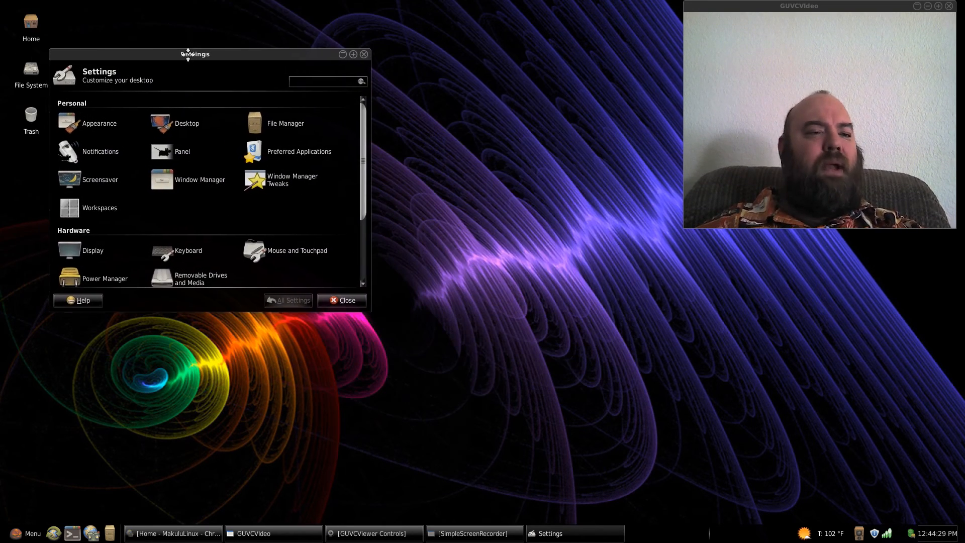
Reposition the Settings Manager window near the centre of the screen.
left_click_drag(194, 54, 155, 6)
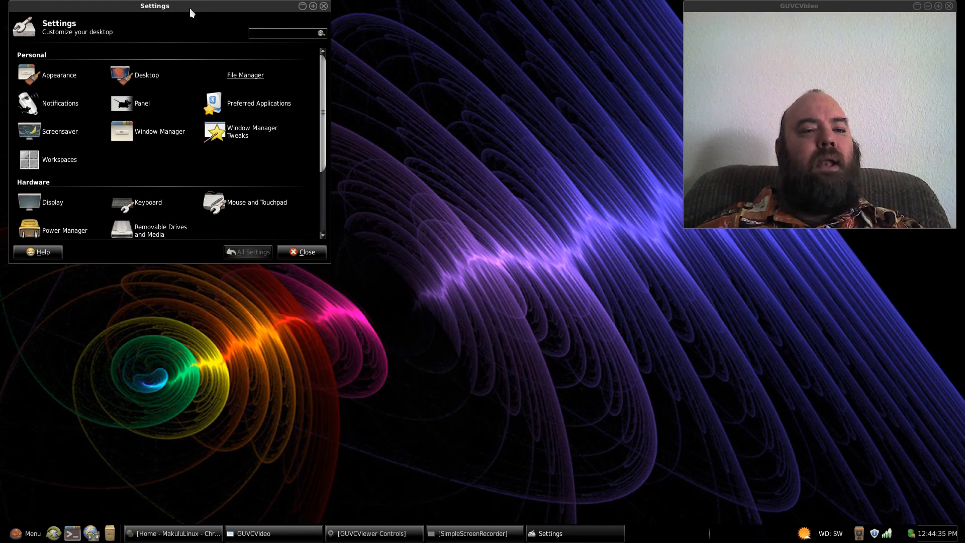
left_click_drag(154, 6, 258, 83)
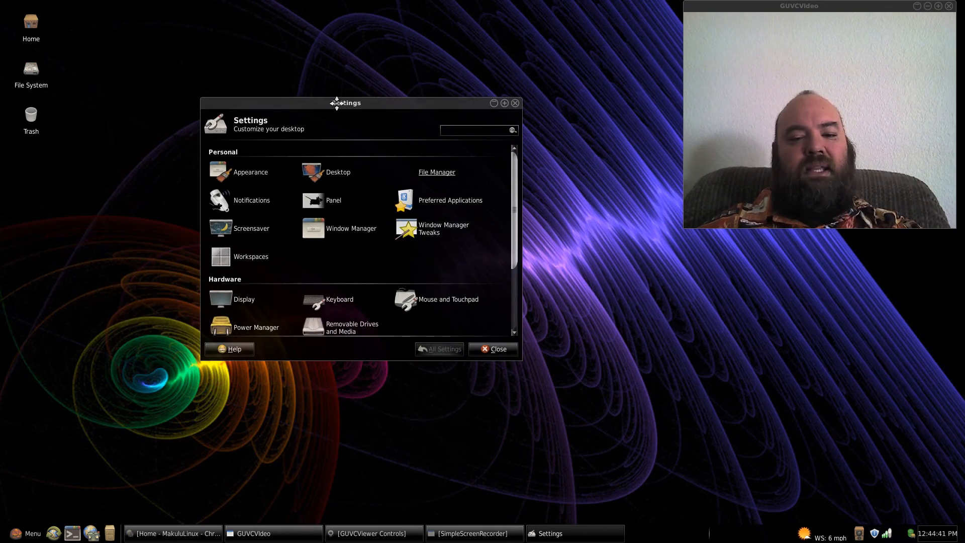
left_click_drag(344, 102, 345, 114)
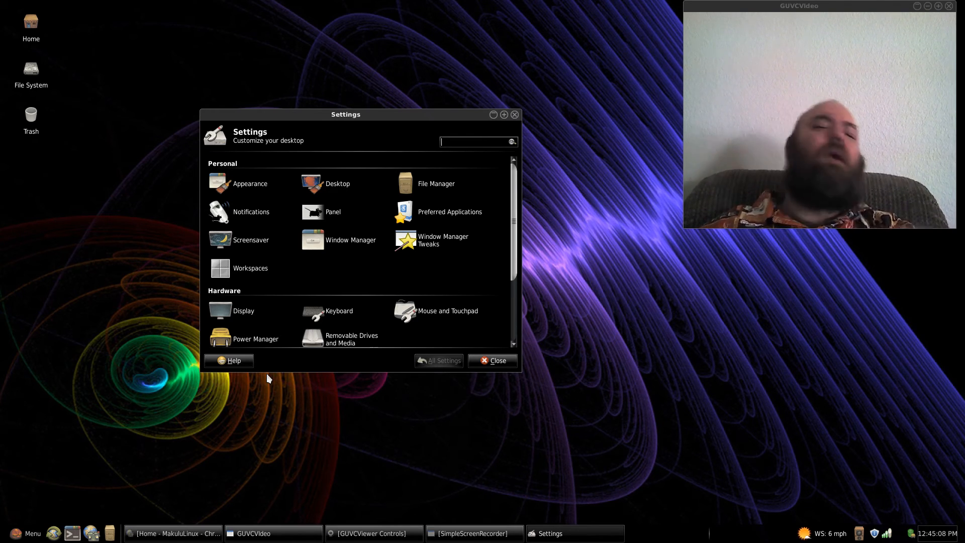
mouse_move(169, 300)
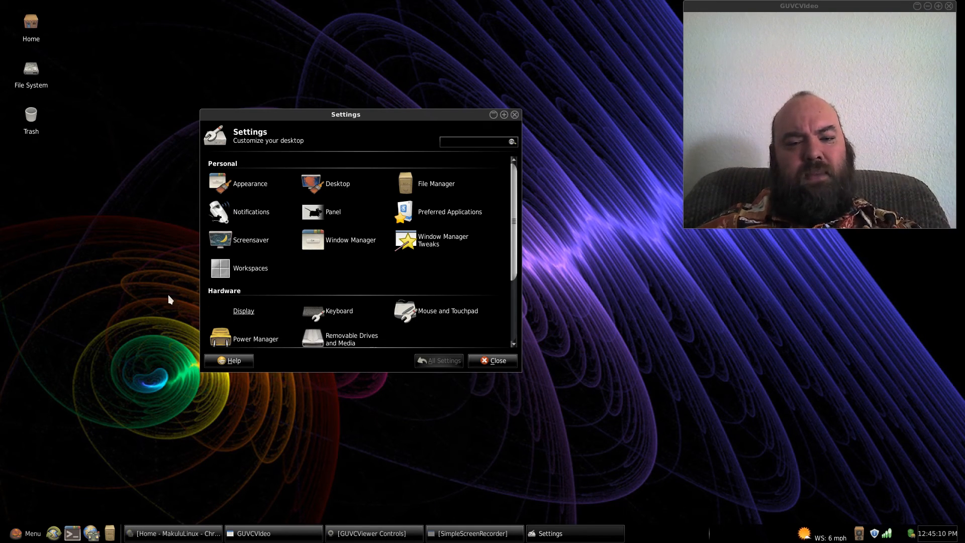